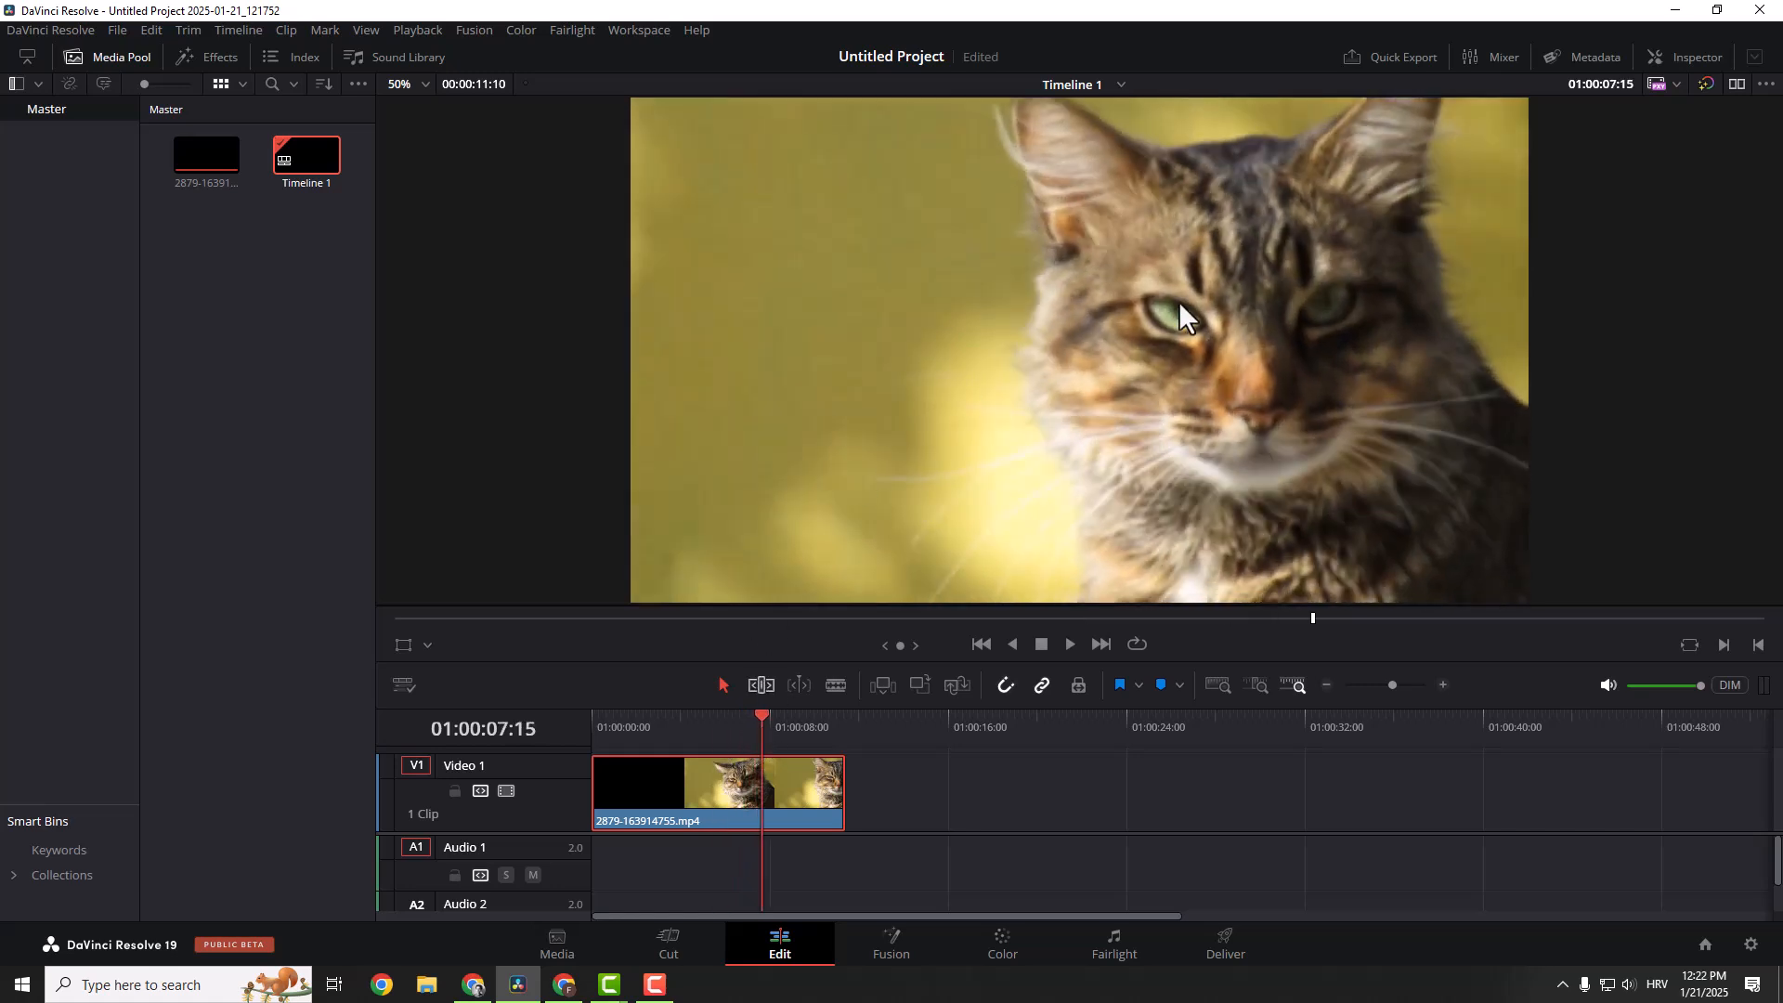
{"action": "mouse_move", "coordinate": [1178, 376]}
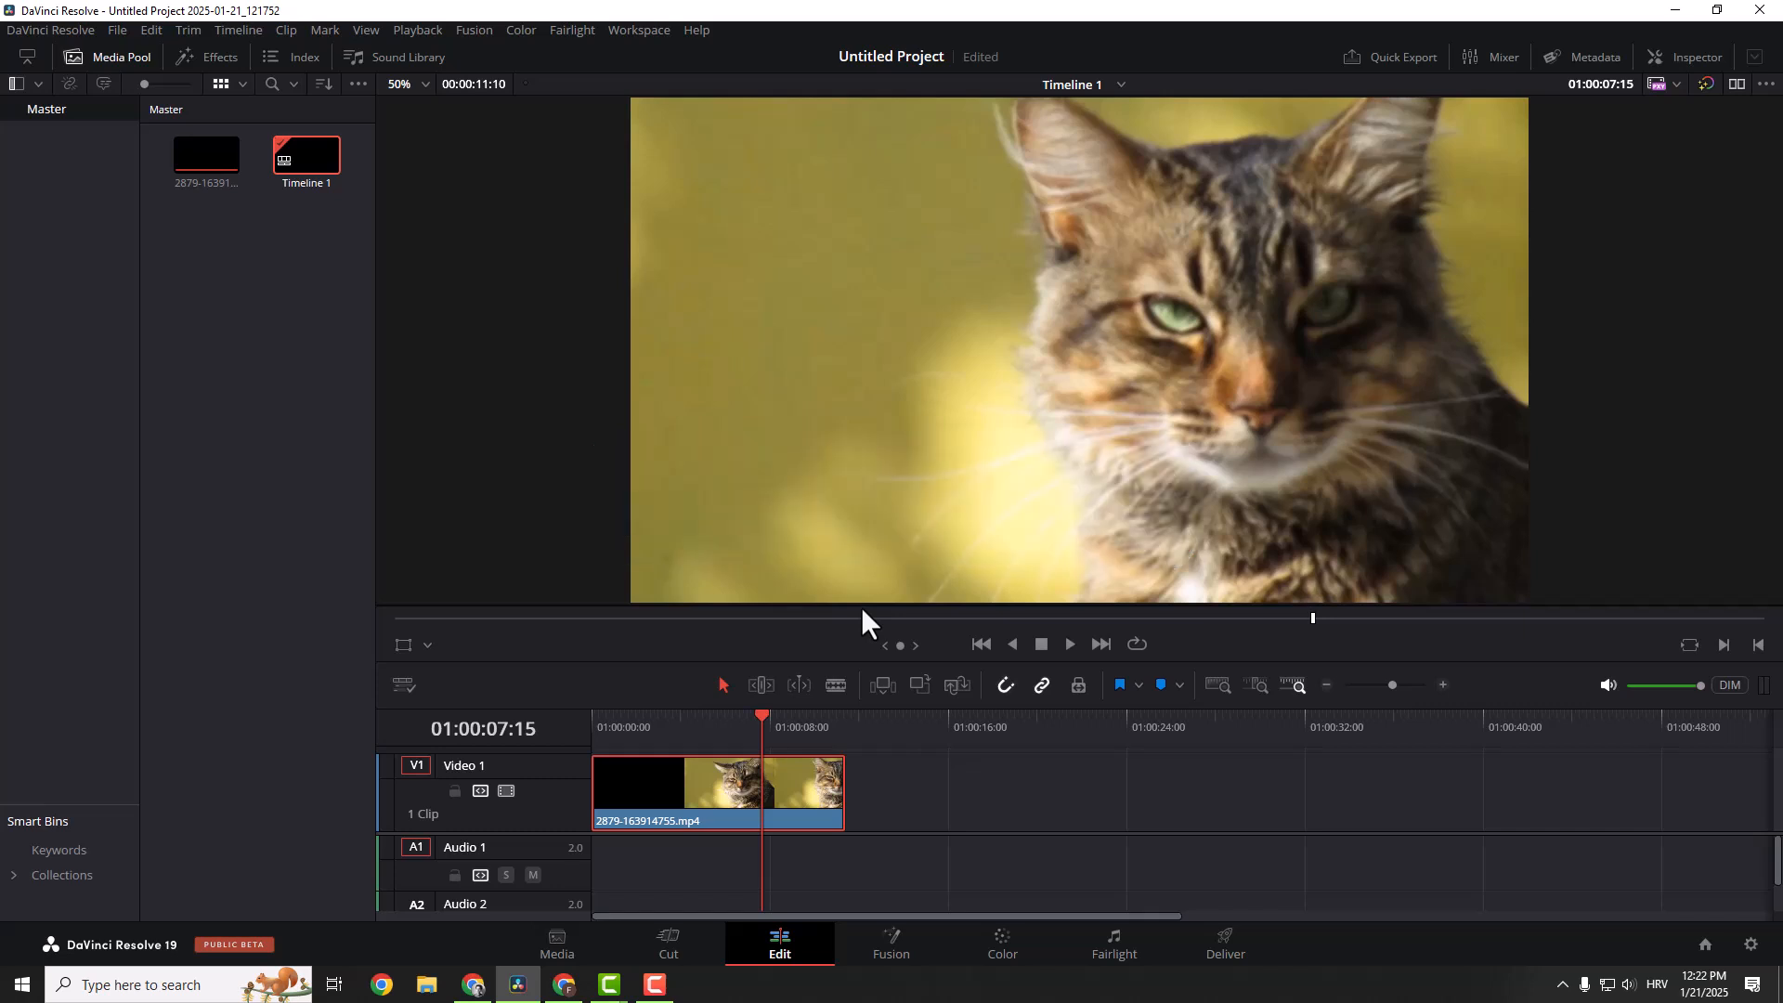
{"action": "mouse_move", "coordinate": [762, 740]}
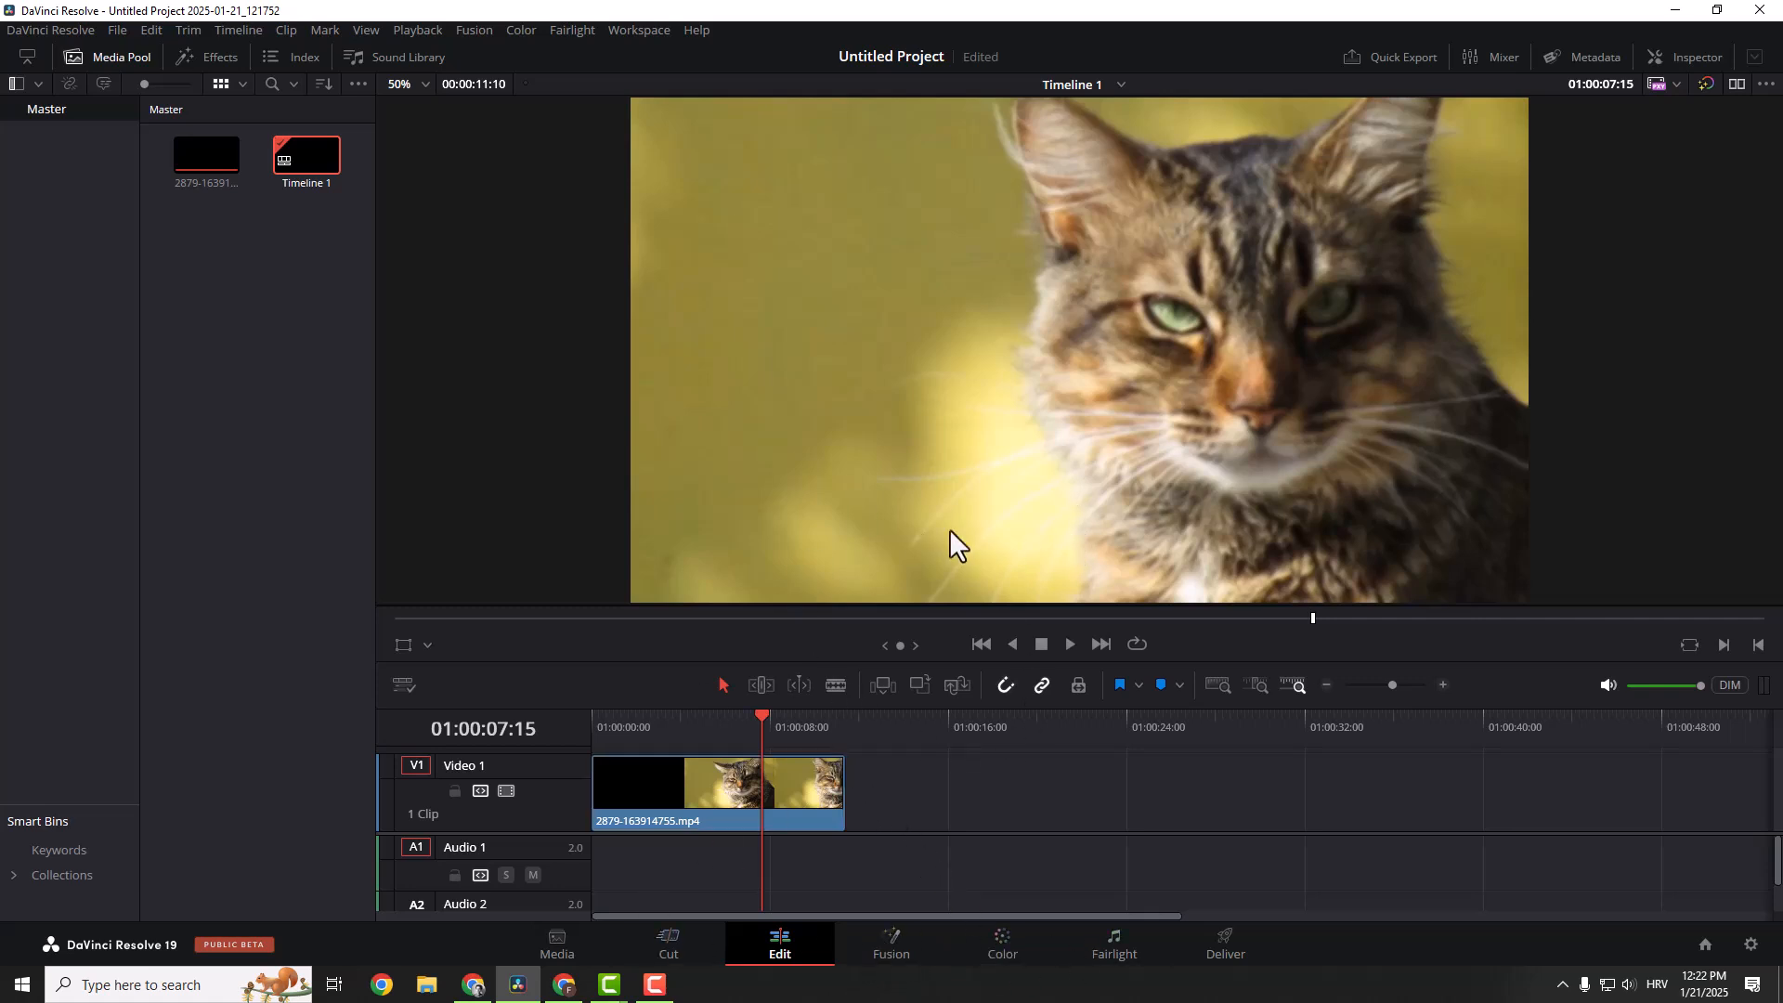
{"action": "mouse_move", "coordinate": [637, 29]}
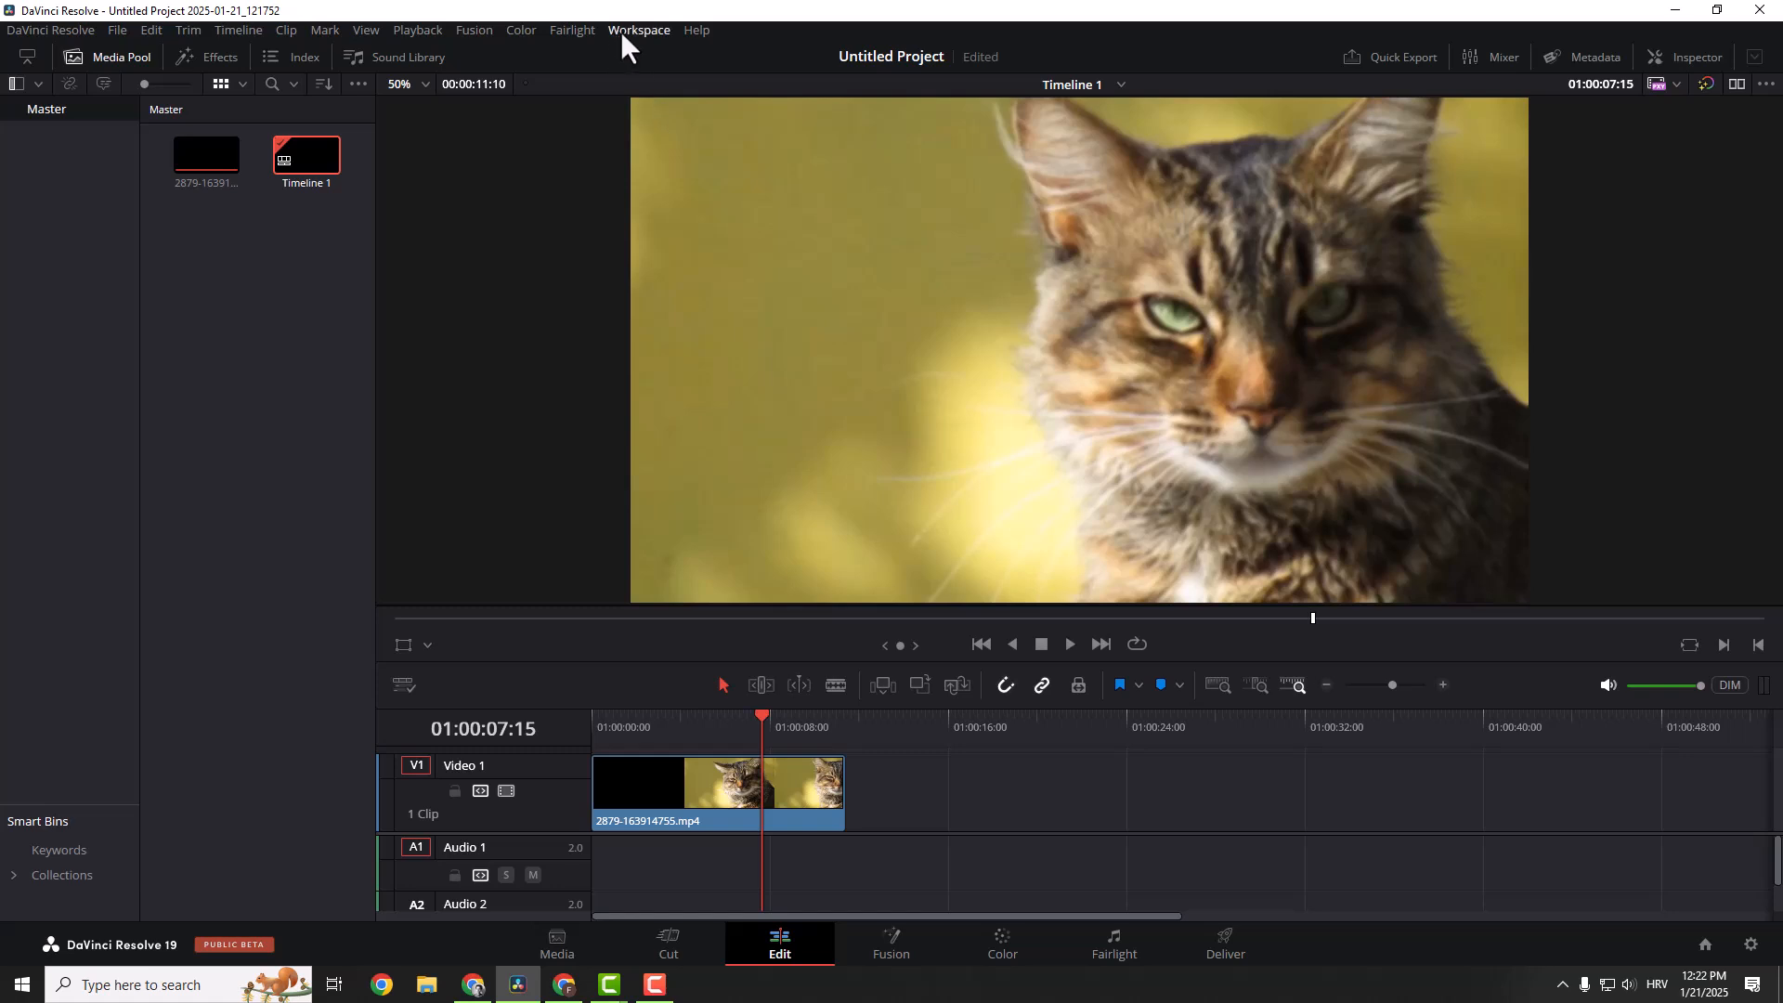
- Switch to the Color page so the cat clip's node graph and Blur controls show
{"action": "left_click", "coordinate": [638, 30]}
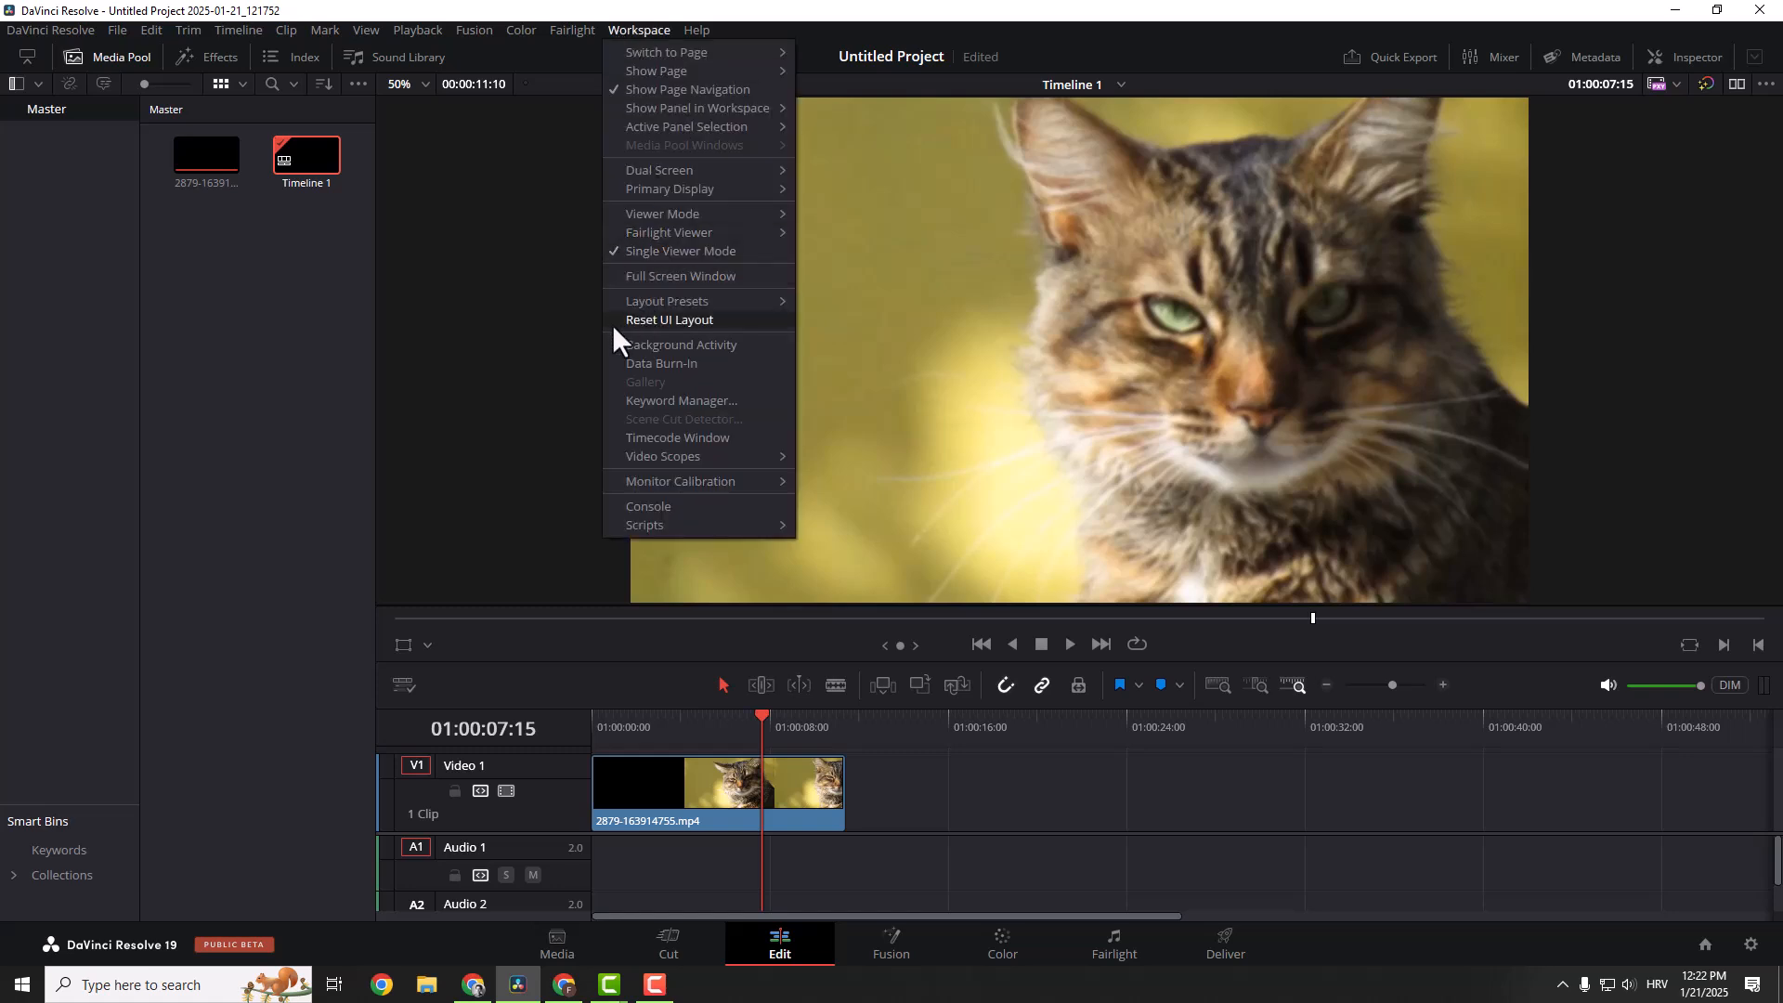
{"action": "mouse_move", "coordinate": [1133, 281]}
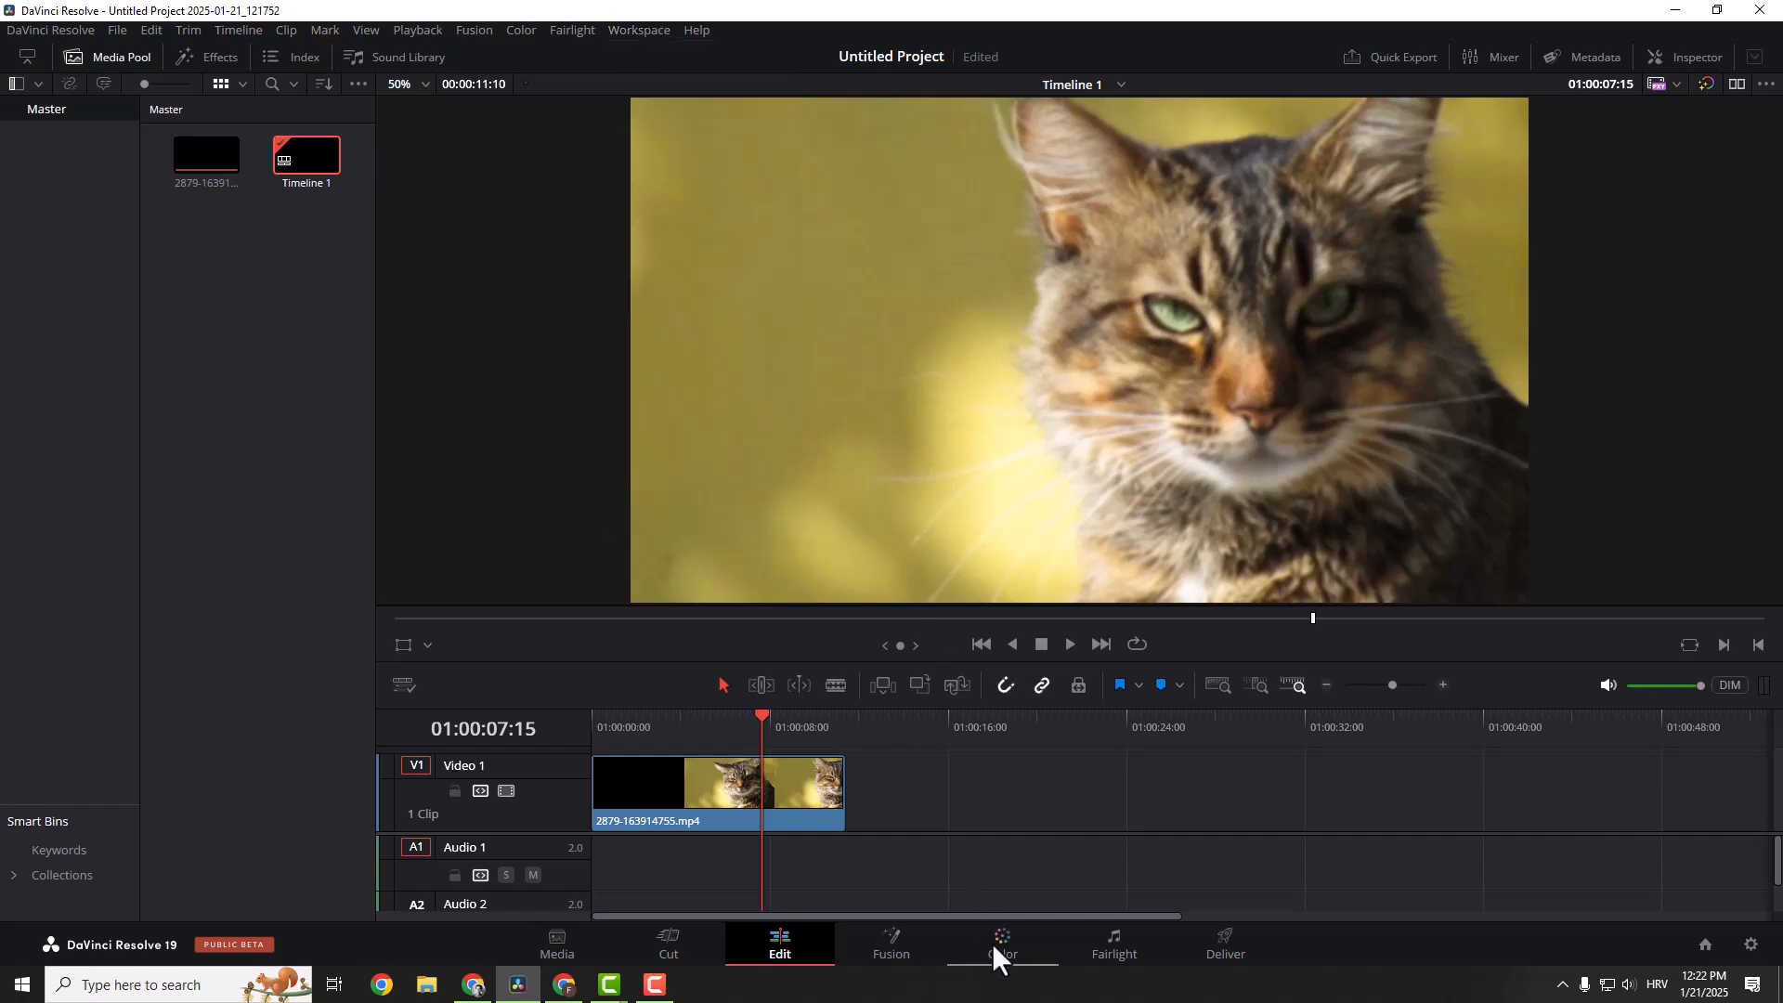
{"action": "left_click", "coordinate": [1001, 942]}
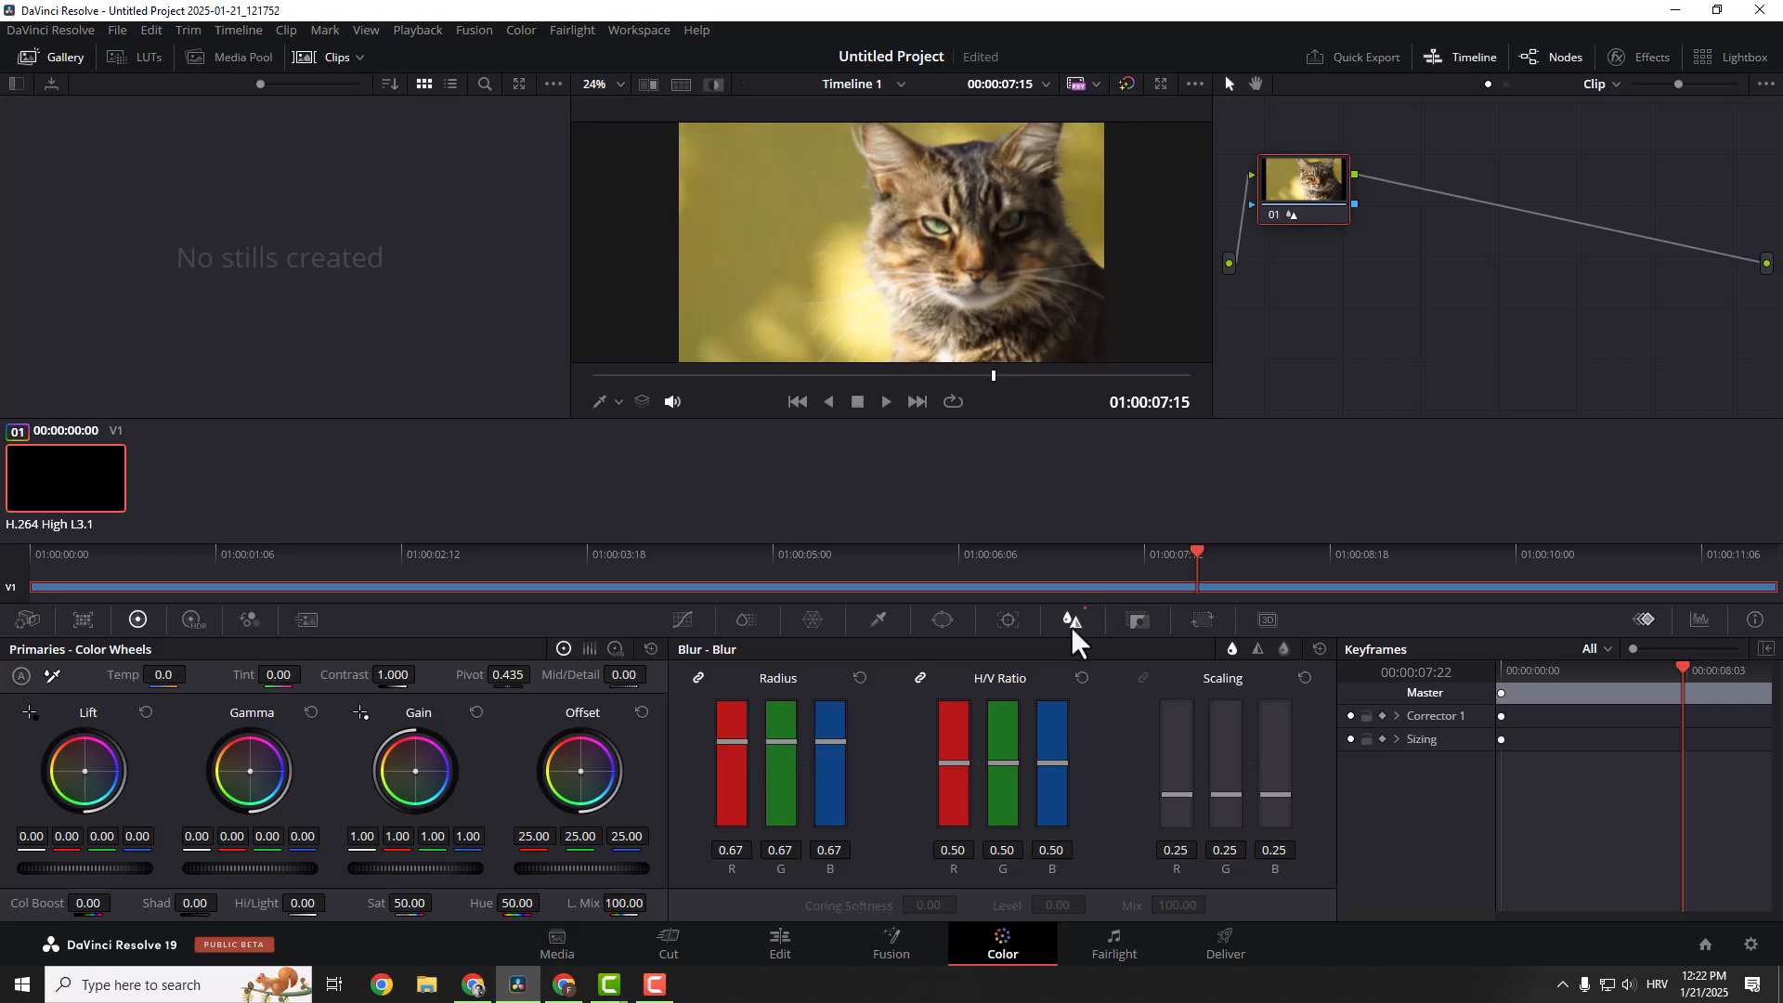
{"action": "mouse_move", "coordinate": [1087, 637]}
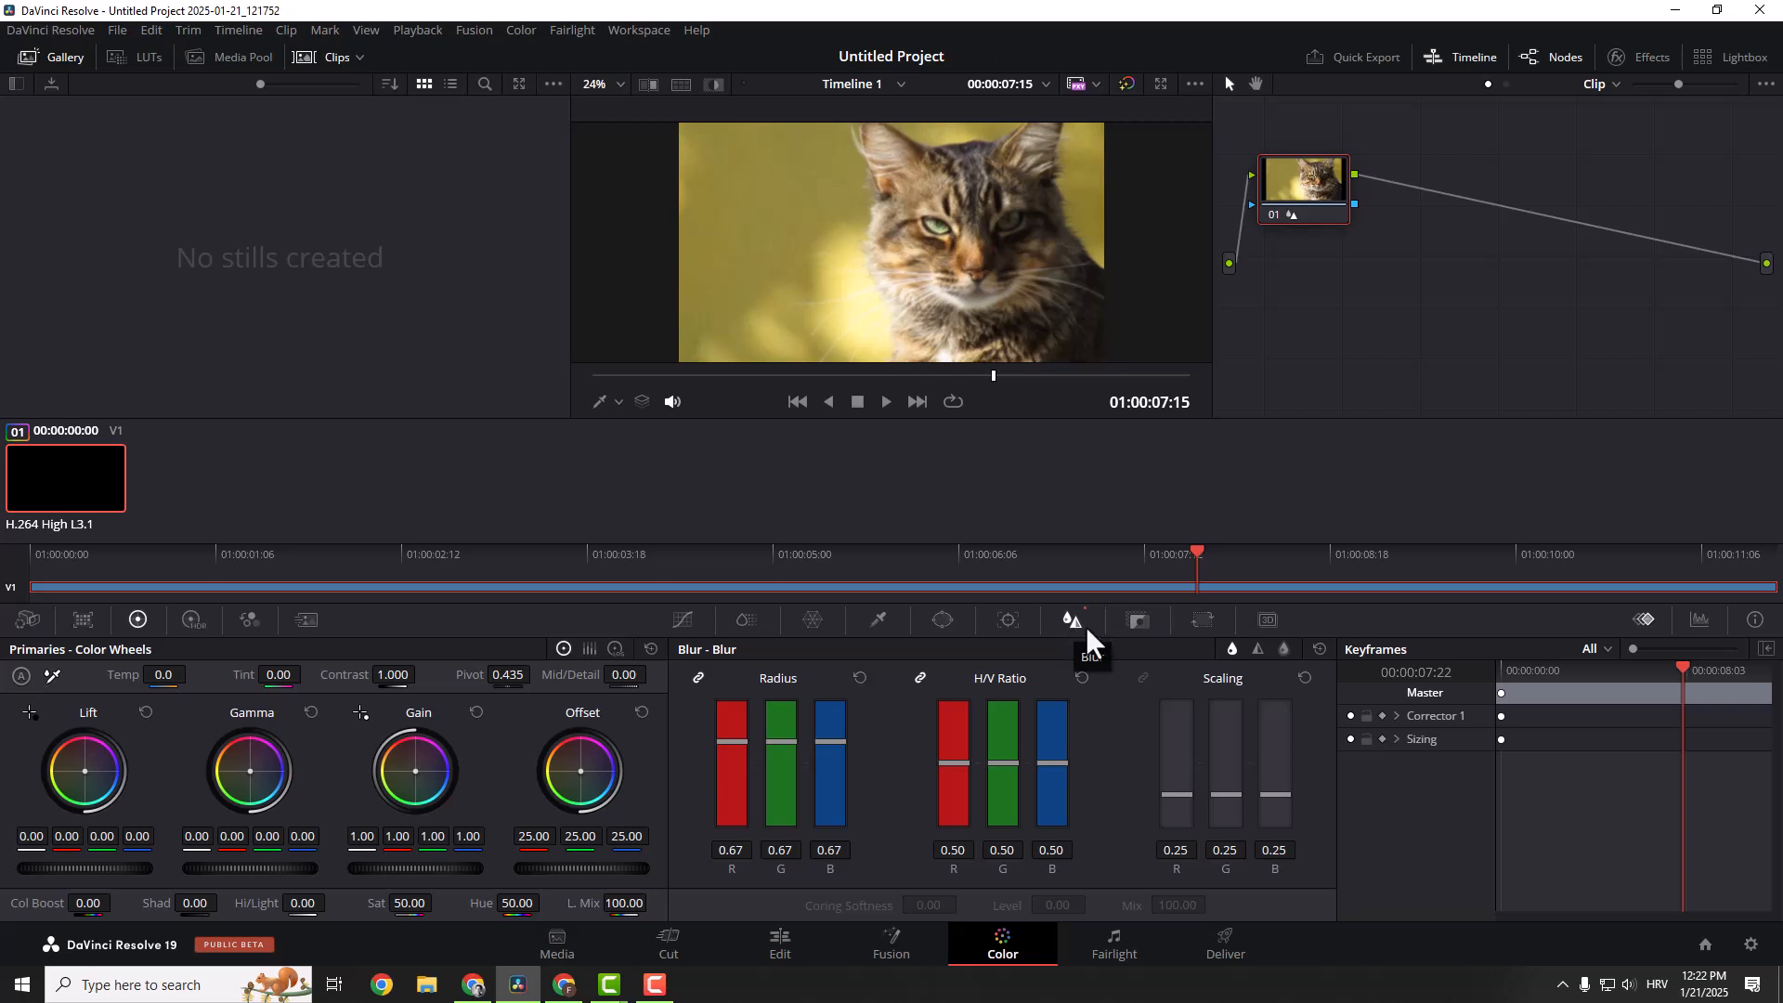
{"action": "mouse_move", "coordinate": [1066, 567]}
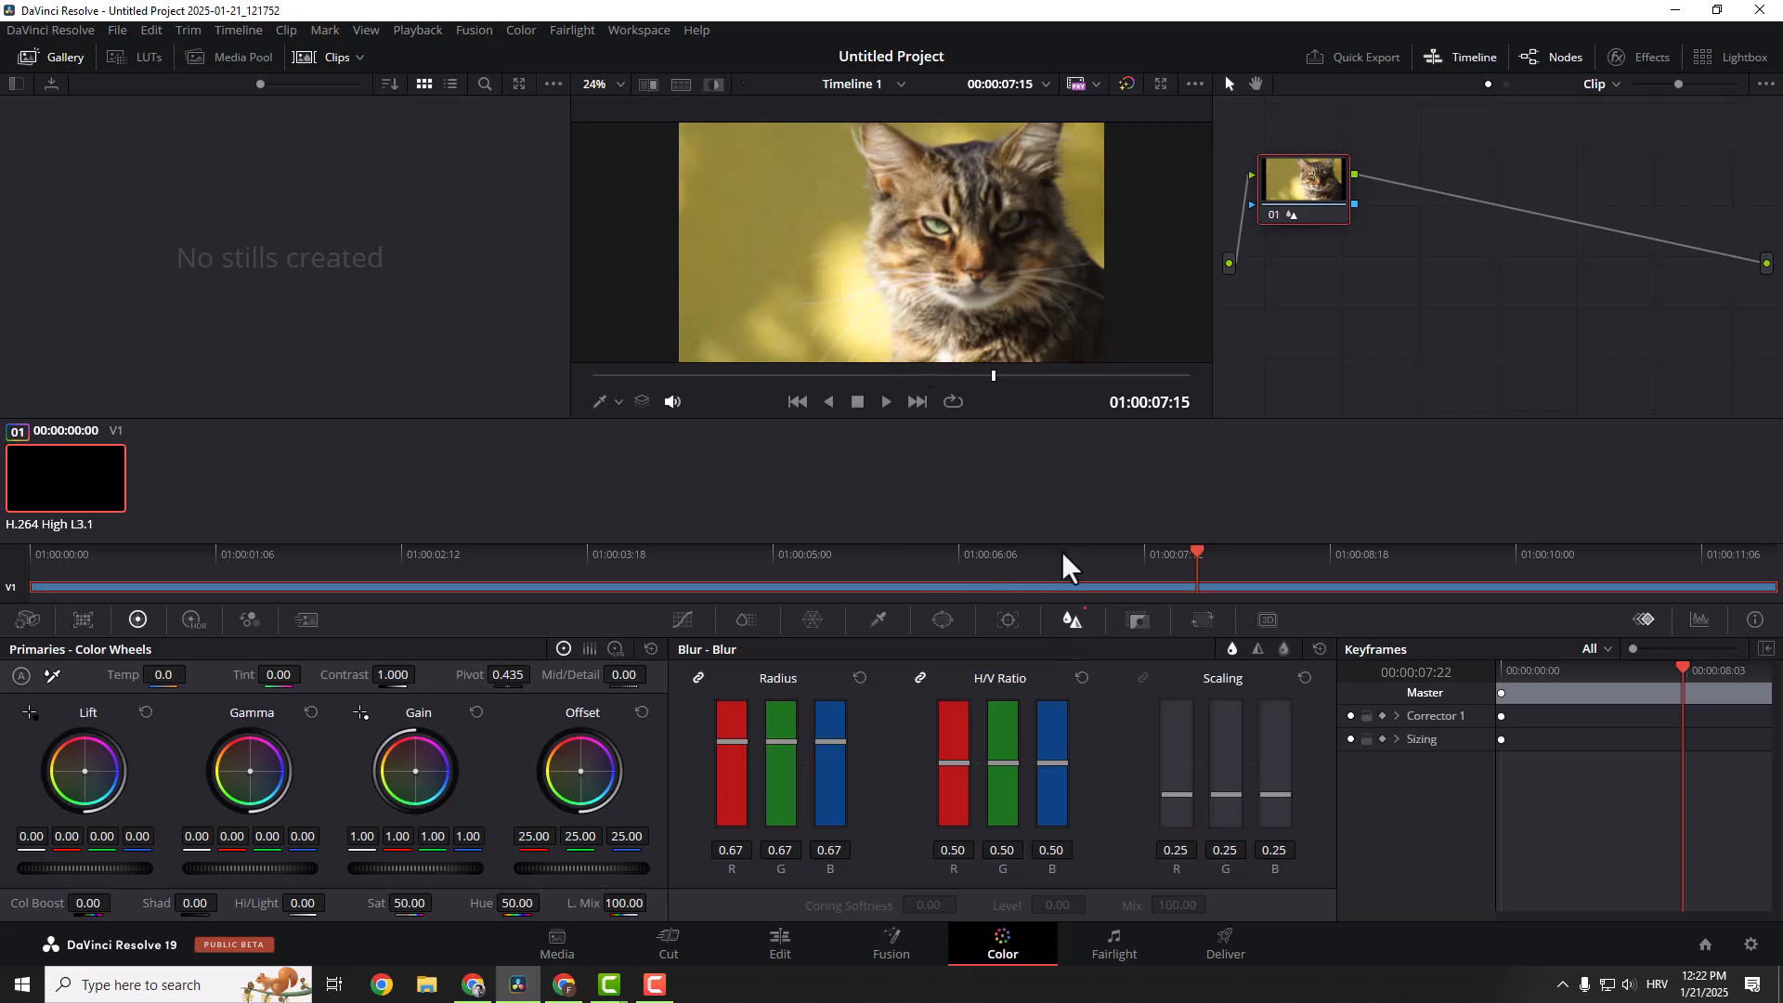
- Work the linked Blur radius sliders through 0.59 and 0.49 down to about 0.47
{"action": "left_click_drag", "start_coordinate": [831, 739], "coordinate": [830, 773]}
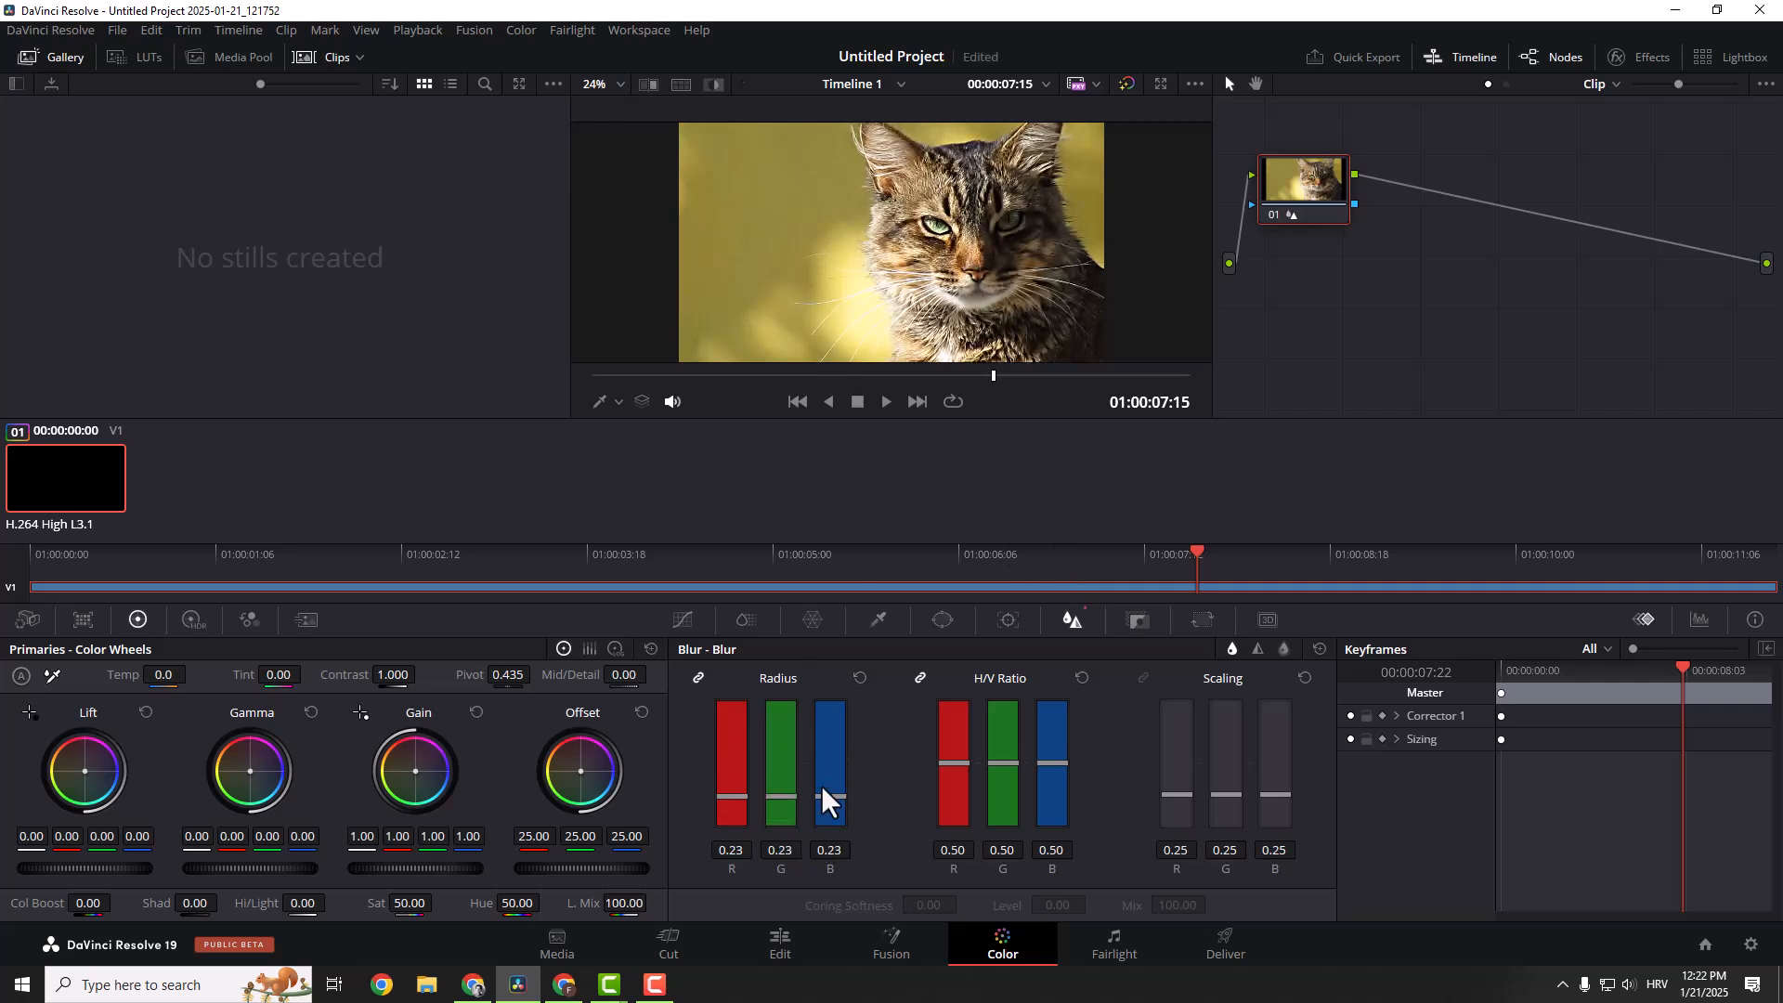
{"action": "left_click_drag", "start_coordinate": [828, 797], "coordinate": [829, 706]}
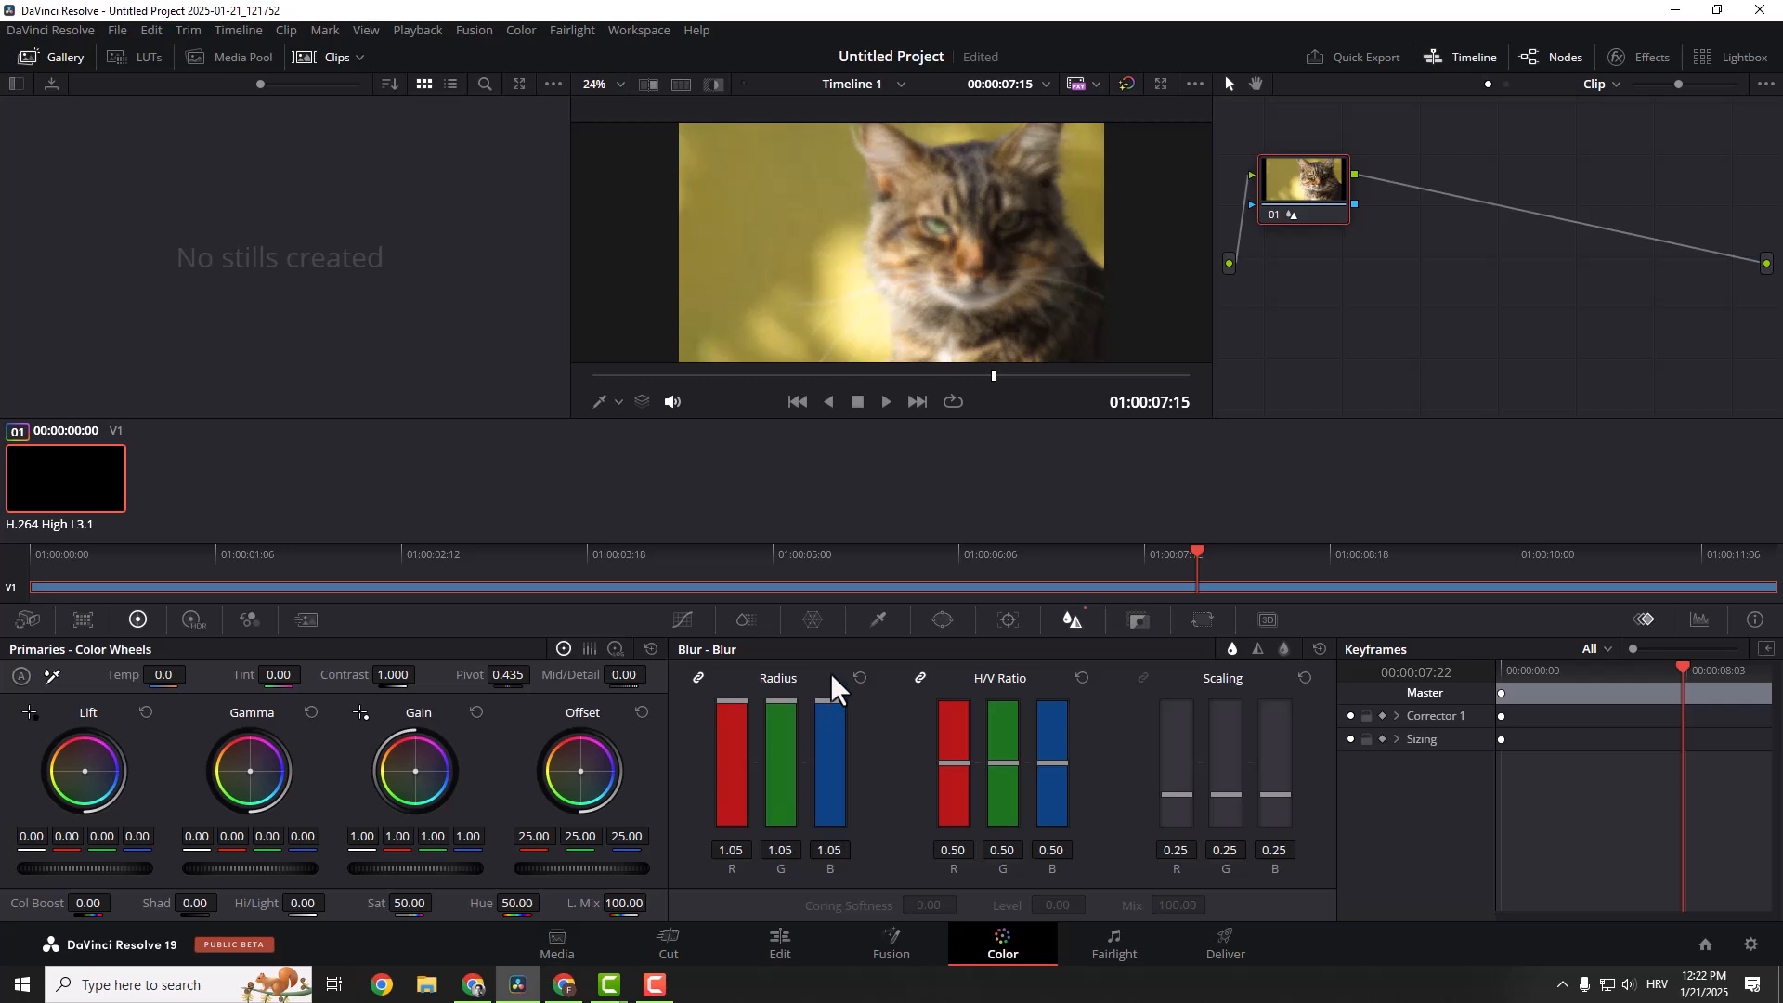
{"action": "left_click_drag", "start_coordinate": [830, 693], "coordinate": [831, 756]}
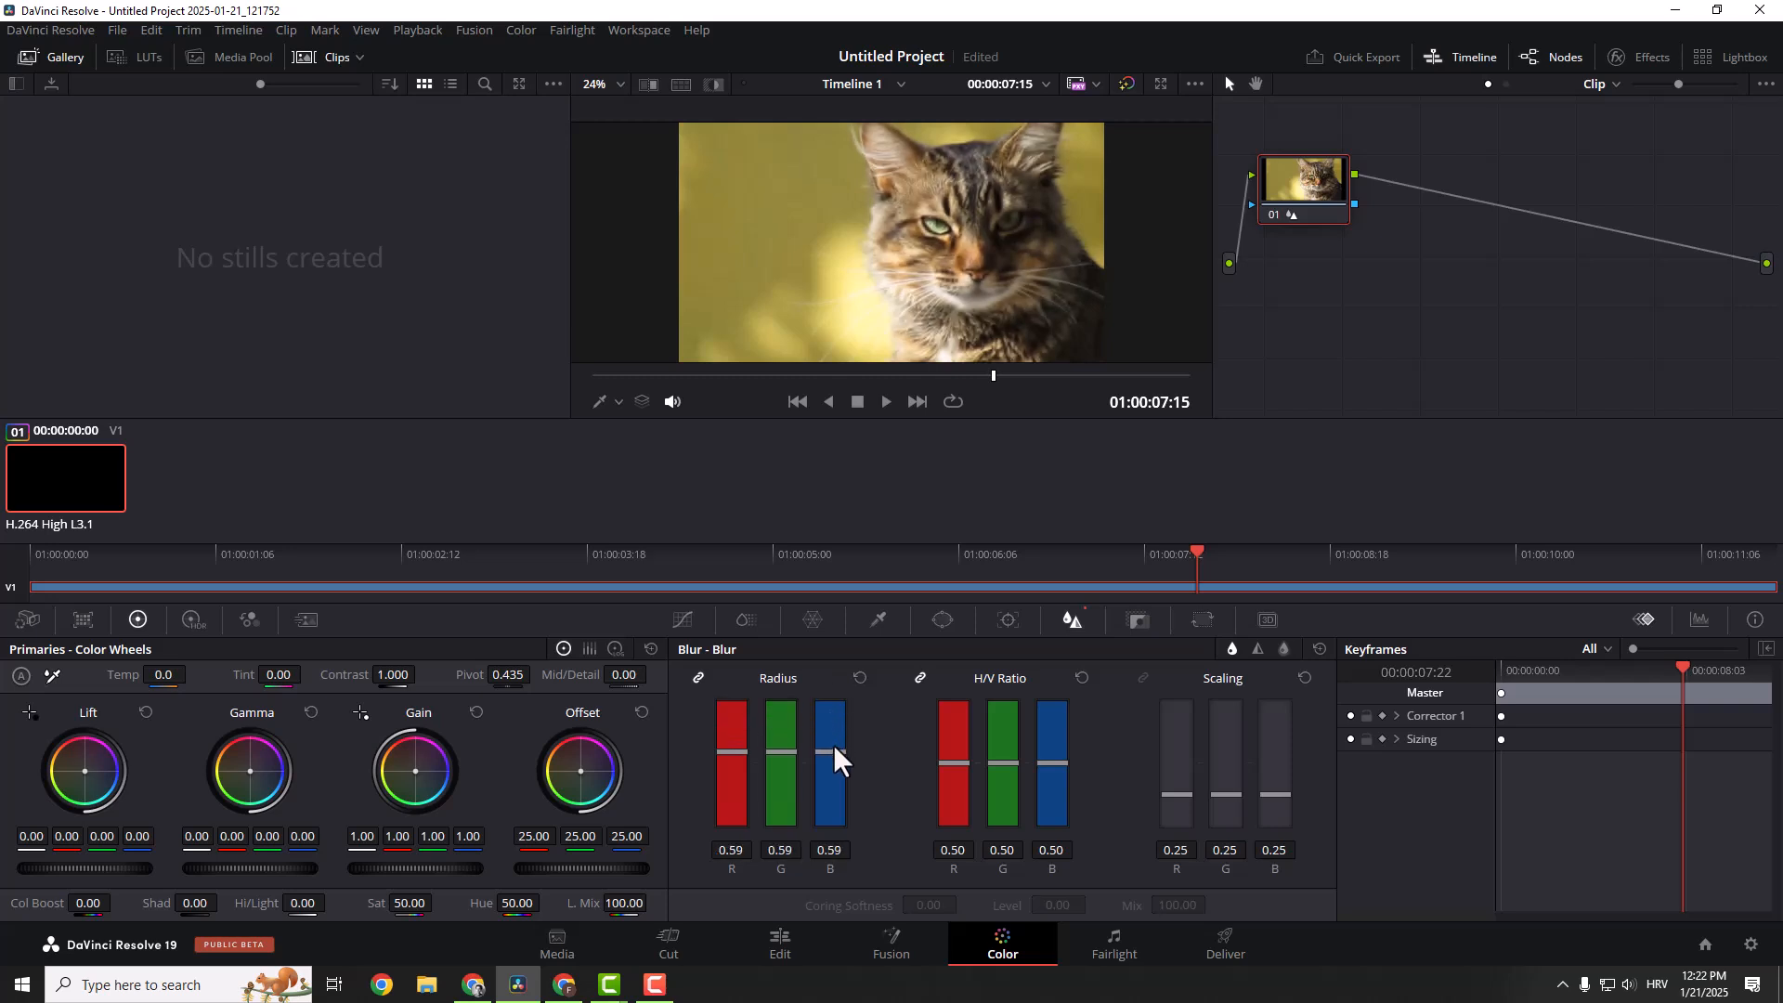
{"action": "left_click_drag", "start_coordinate": [829, 756], "coordinate": [829, 779]}
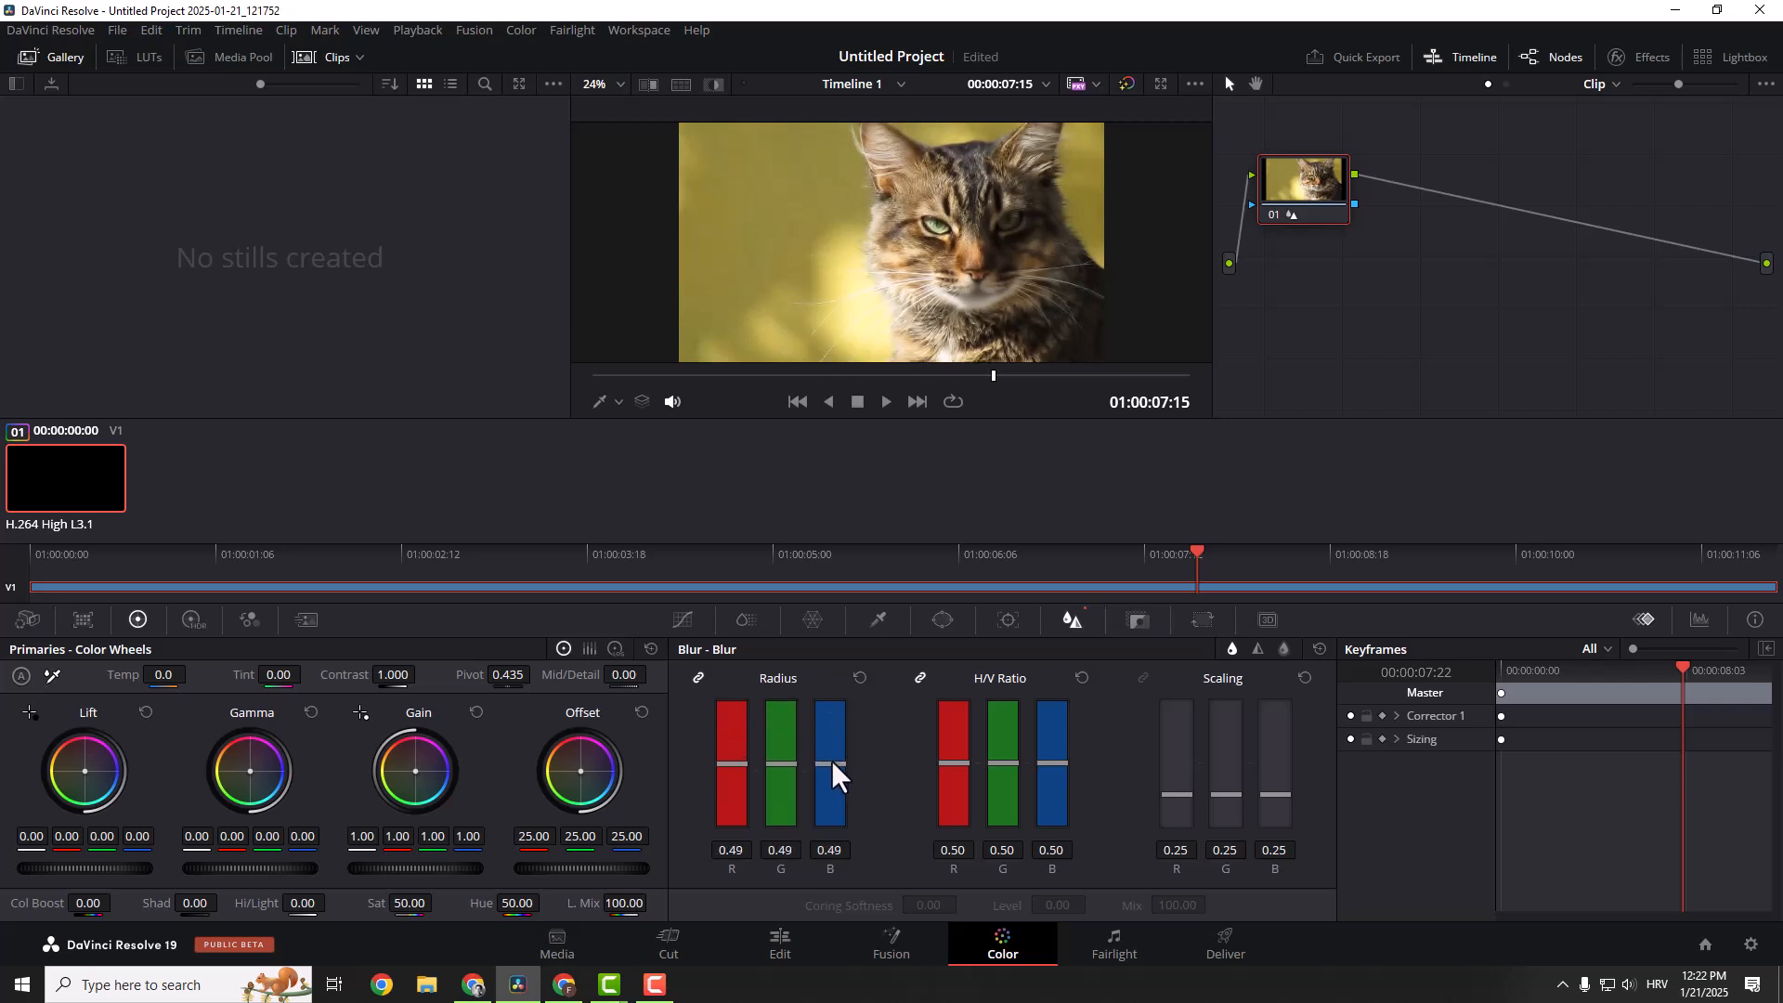
{"action": "left_click_drag", "start_coordinate": [830, 761], "coordinate": [831, 779]}
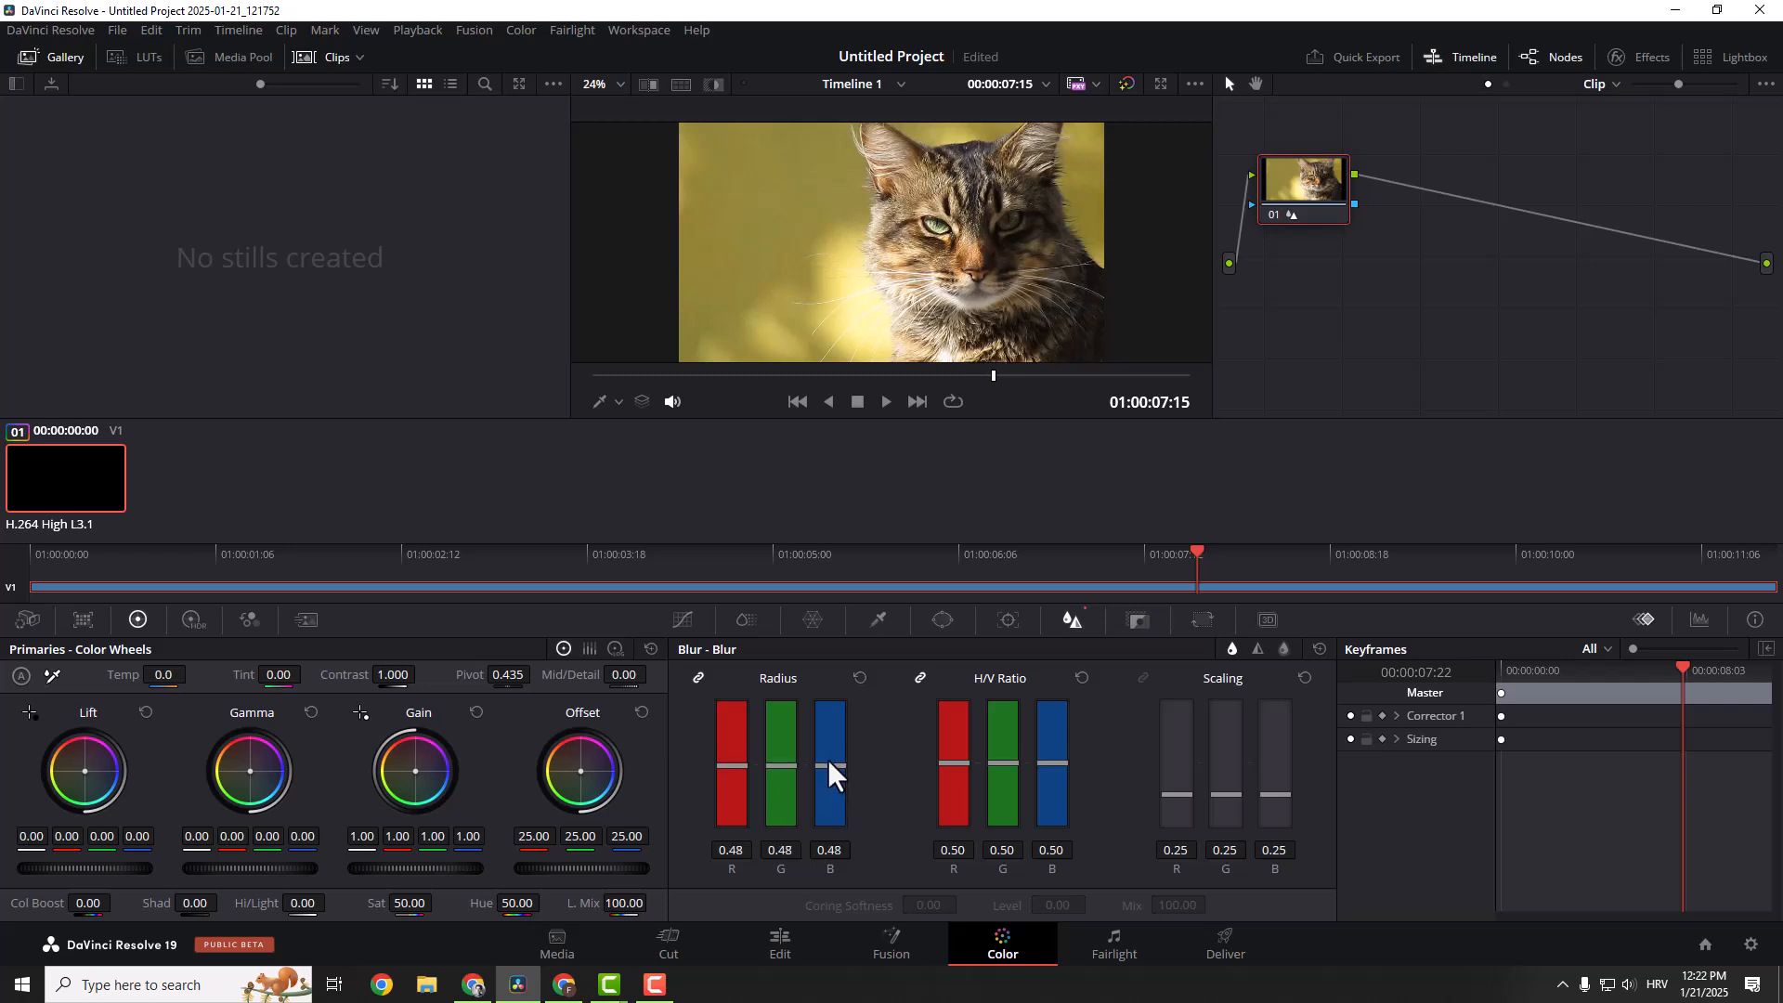
{"action": "left_click_drag", "start_coordinate": [829, 762], "coordinate": [829, 779]}
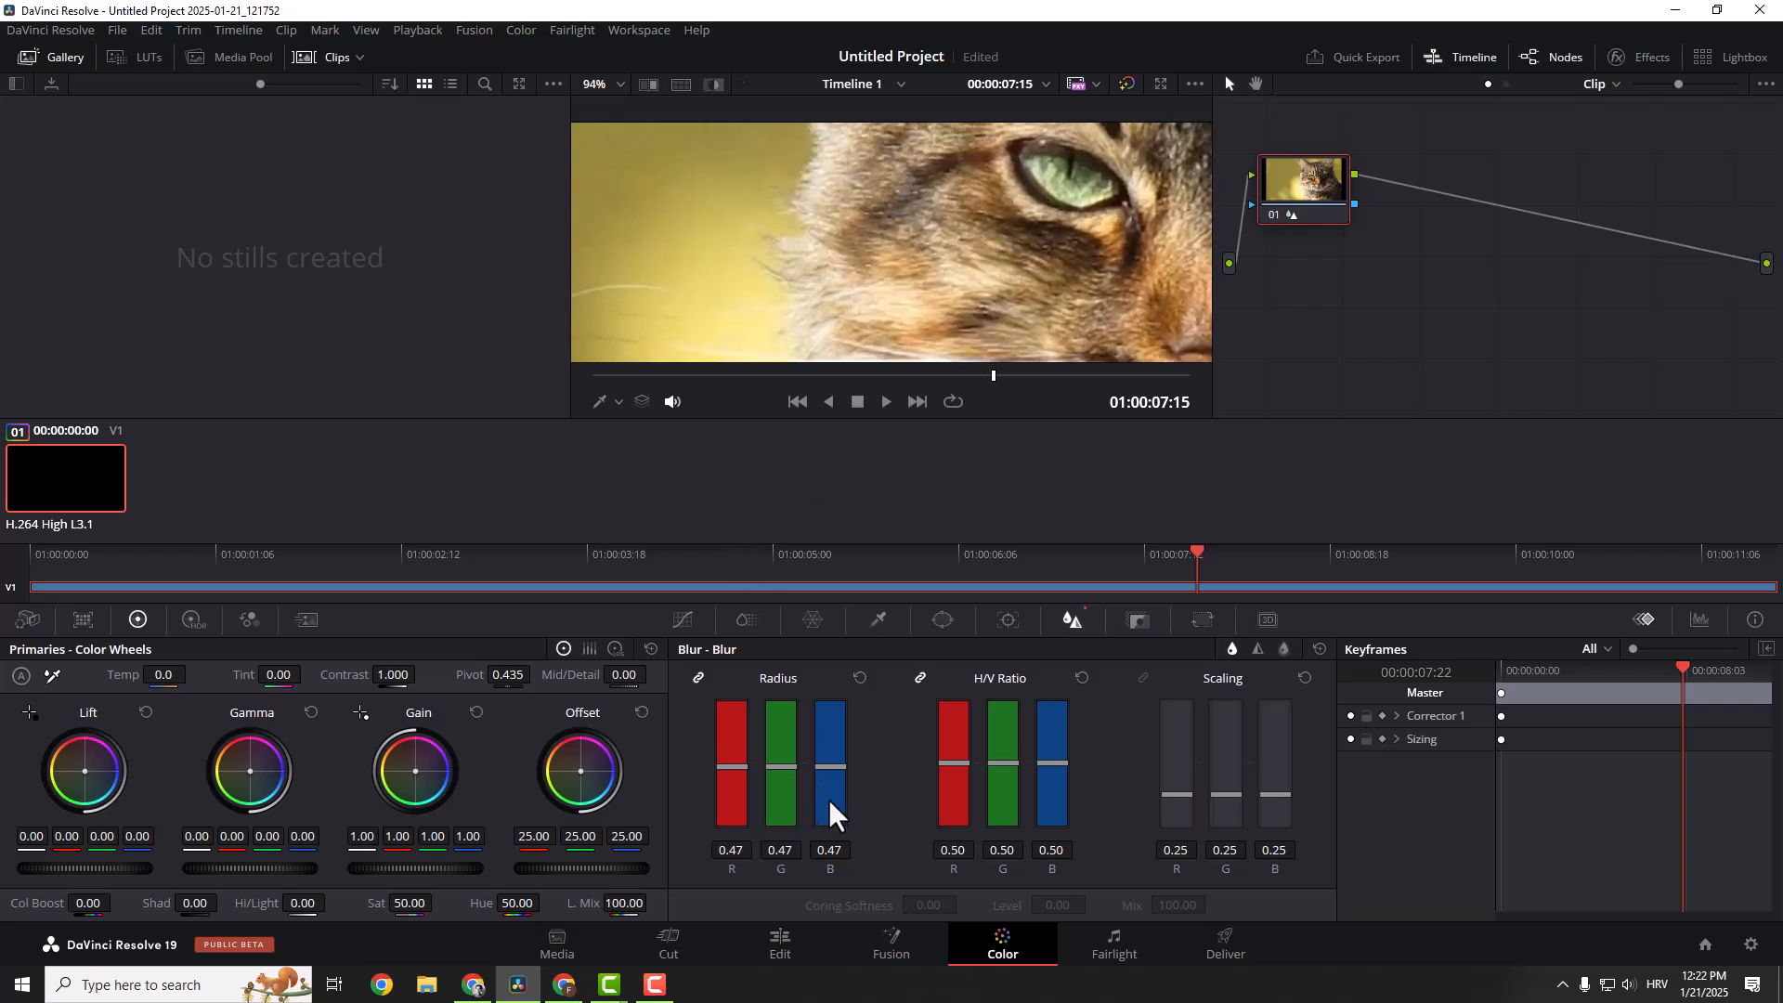
- Vary the Blur radius between 0.32 and 0.63, settling it at 0.44
{"action": "left_click_drag", "start_coordinate": [829, 773], "coordinate": [829, 808]}
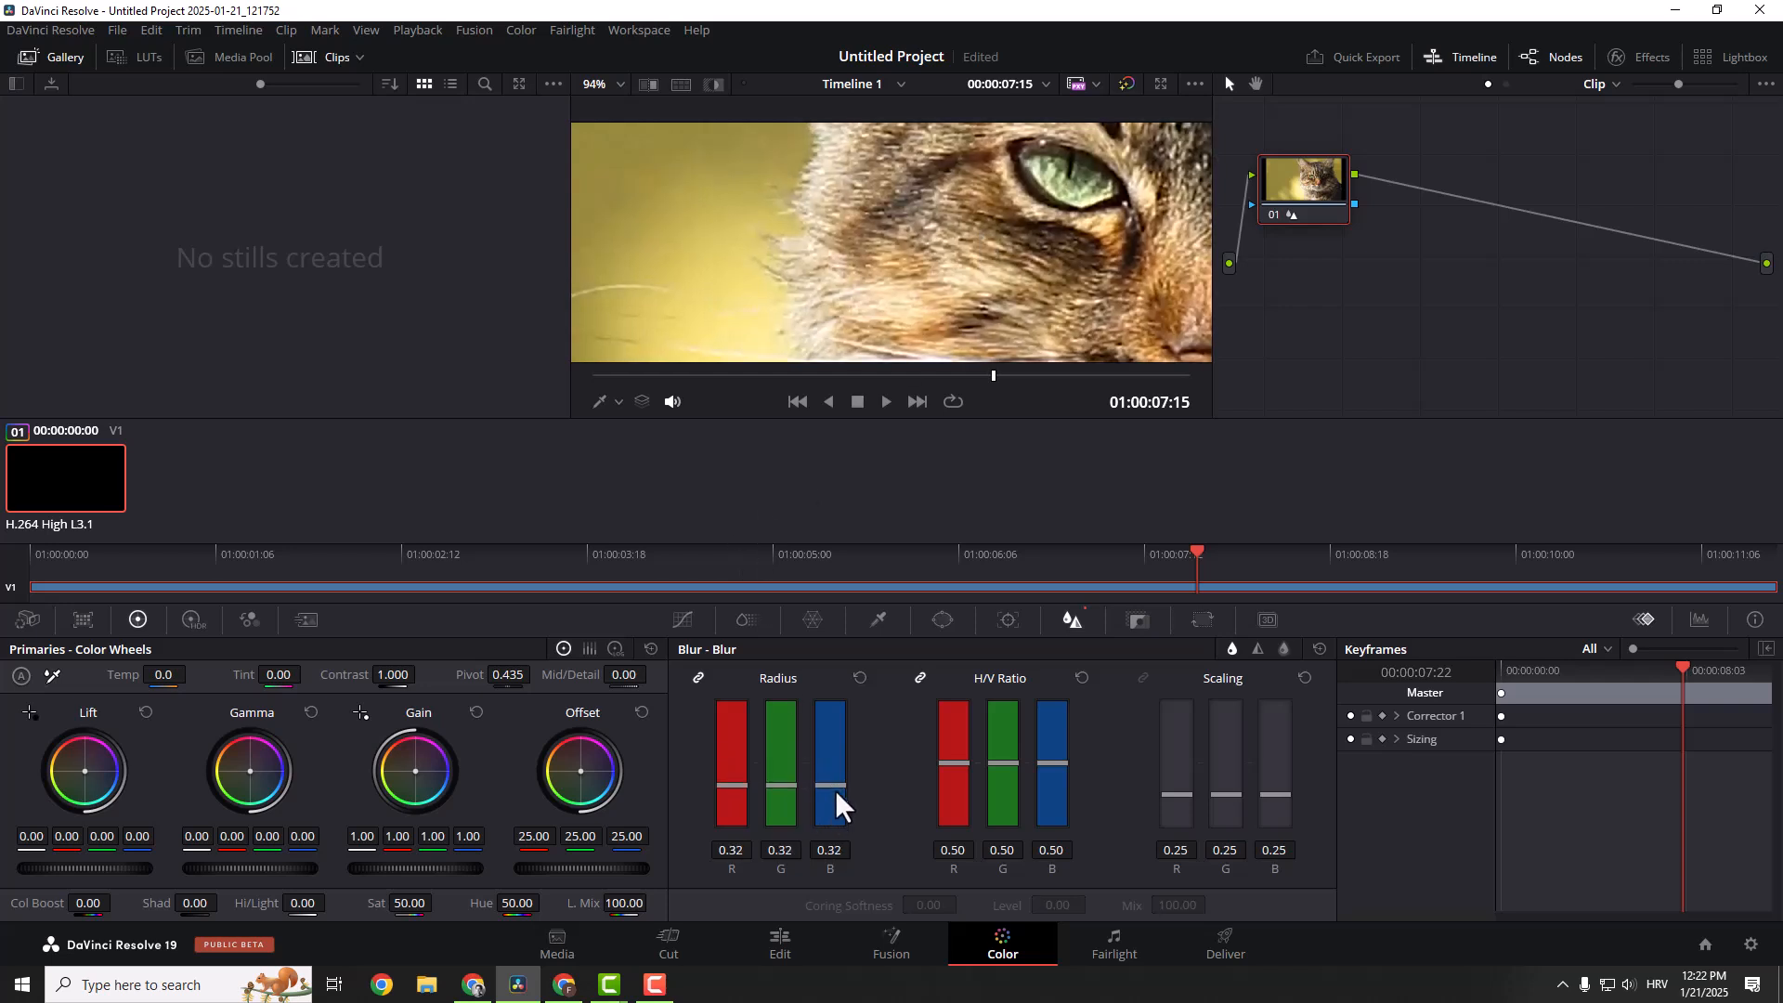
{"action": "left_click_drag", "start_coordinate": [828, 803], "coordinate": [829, 756]}
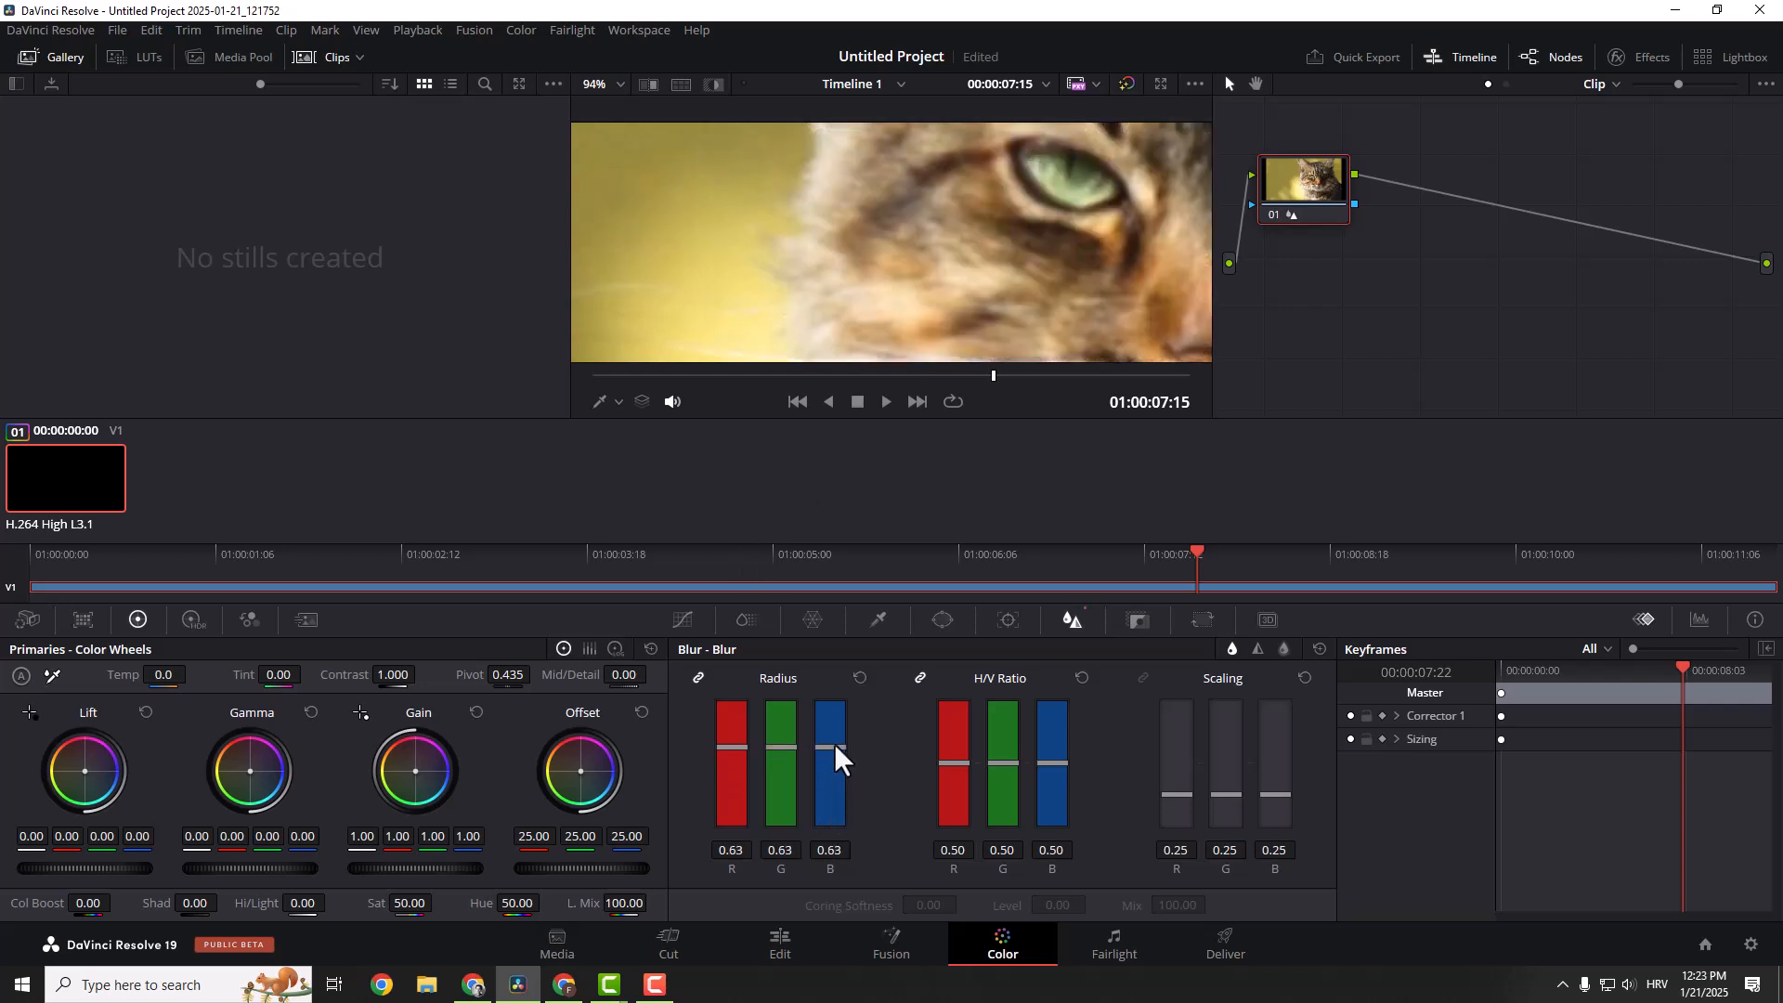
{"action": "left_click_drag", "start_coordinate": [830, 751], "coordinate": [831, 784]}
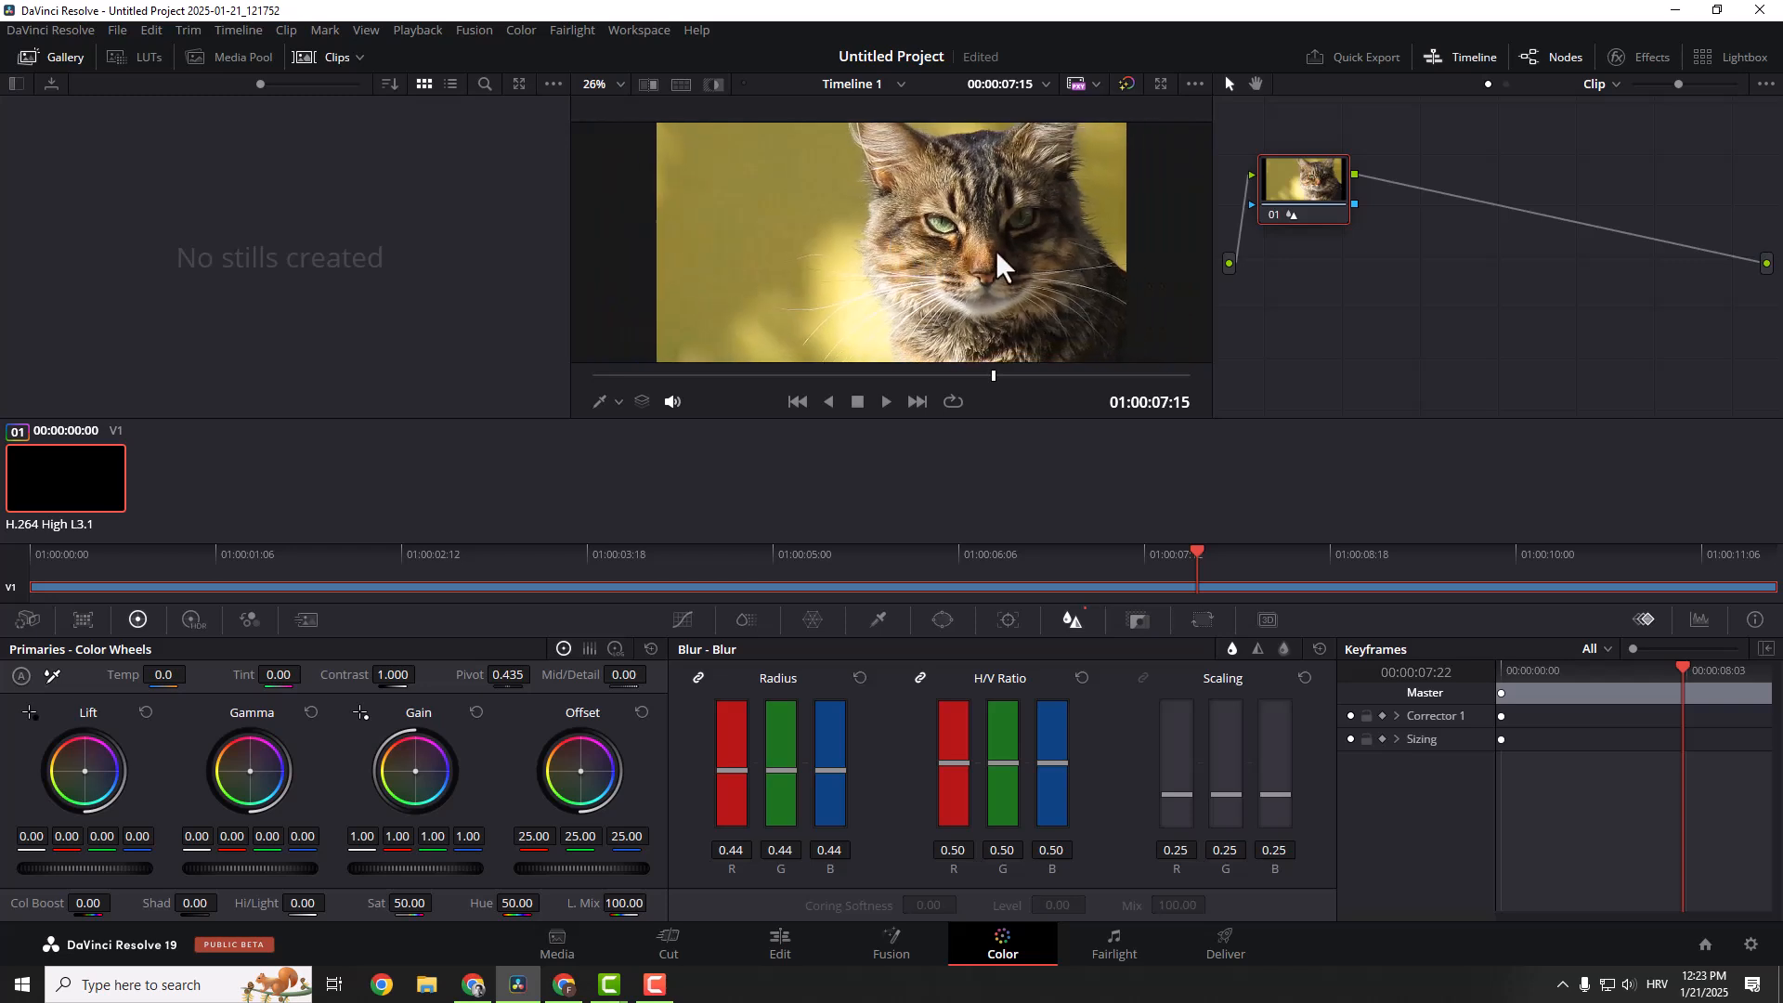
{"action": "mouse_move", "coordinate": [1013, 267]}
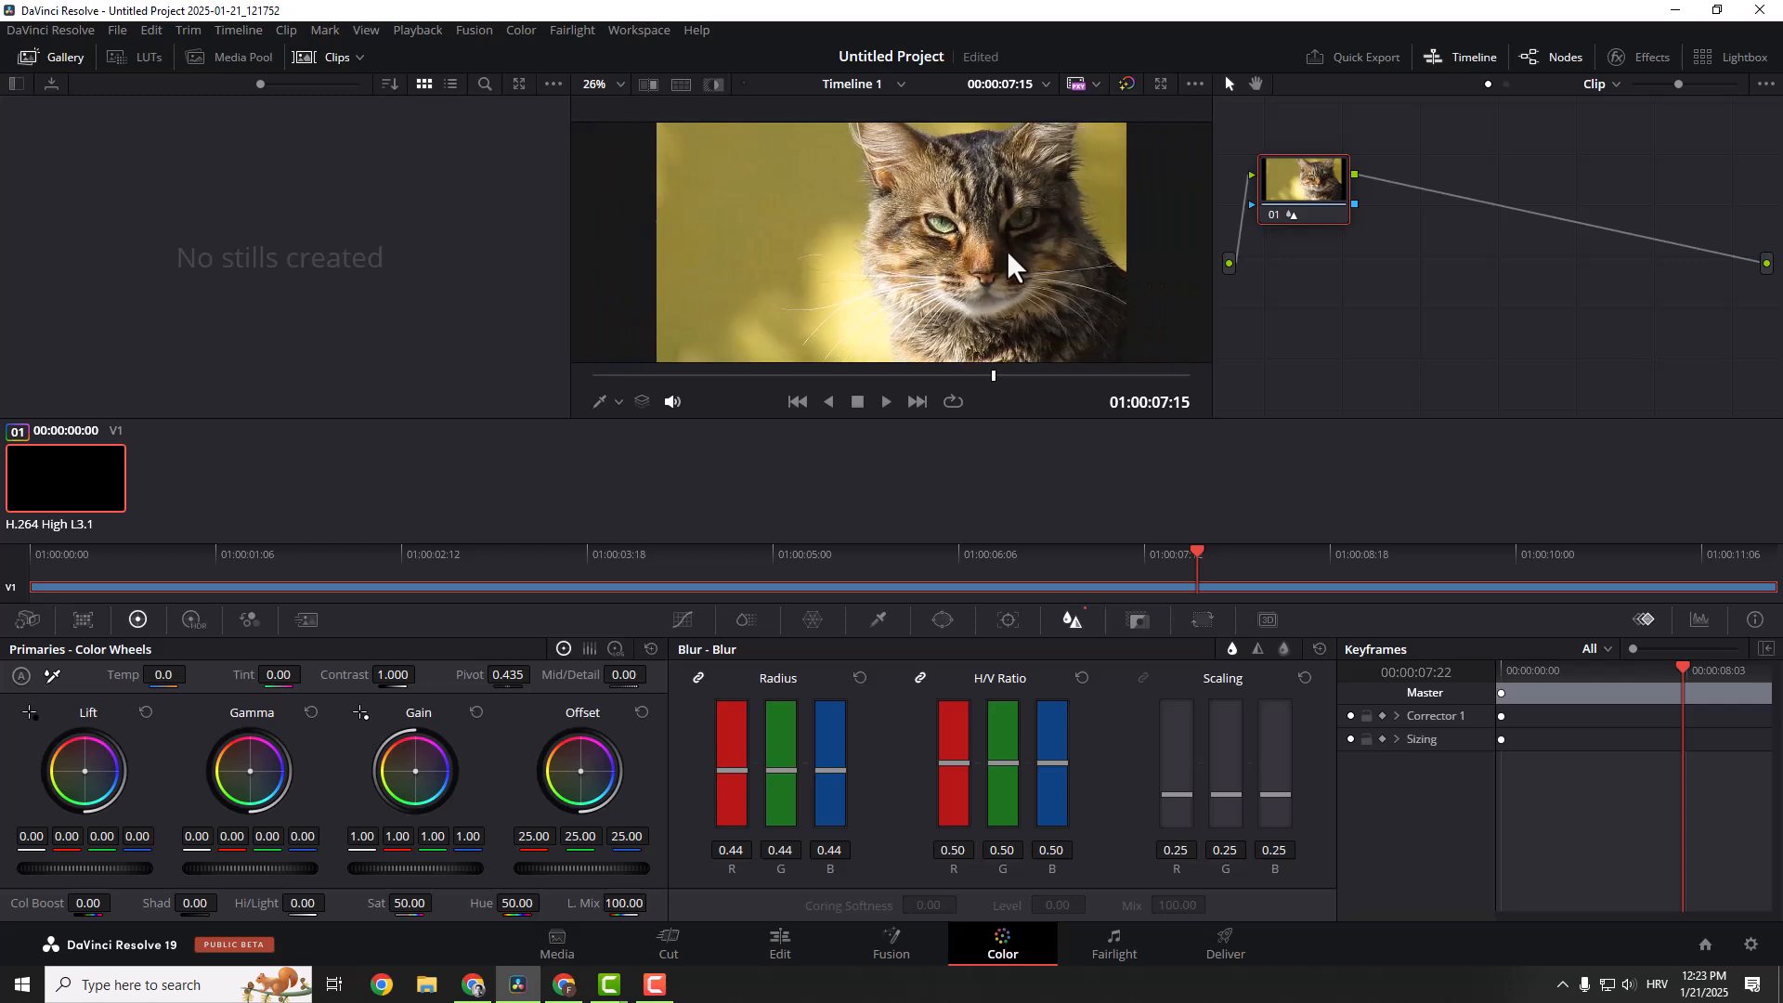
{"action": "mouse_move", "coordinate": [1002, 256]}
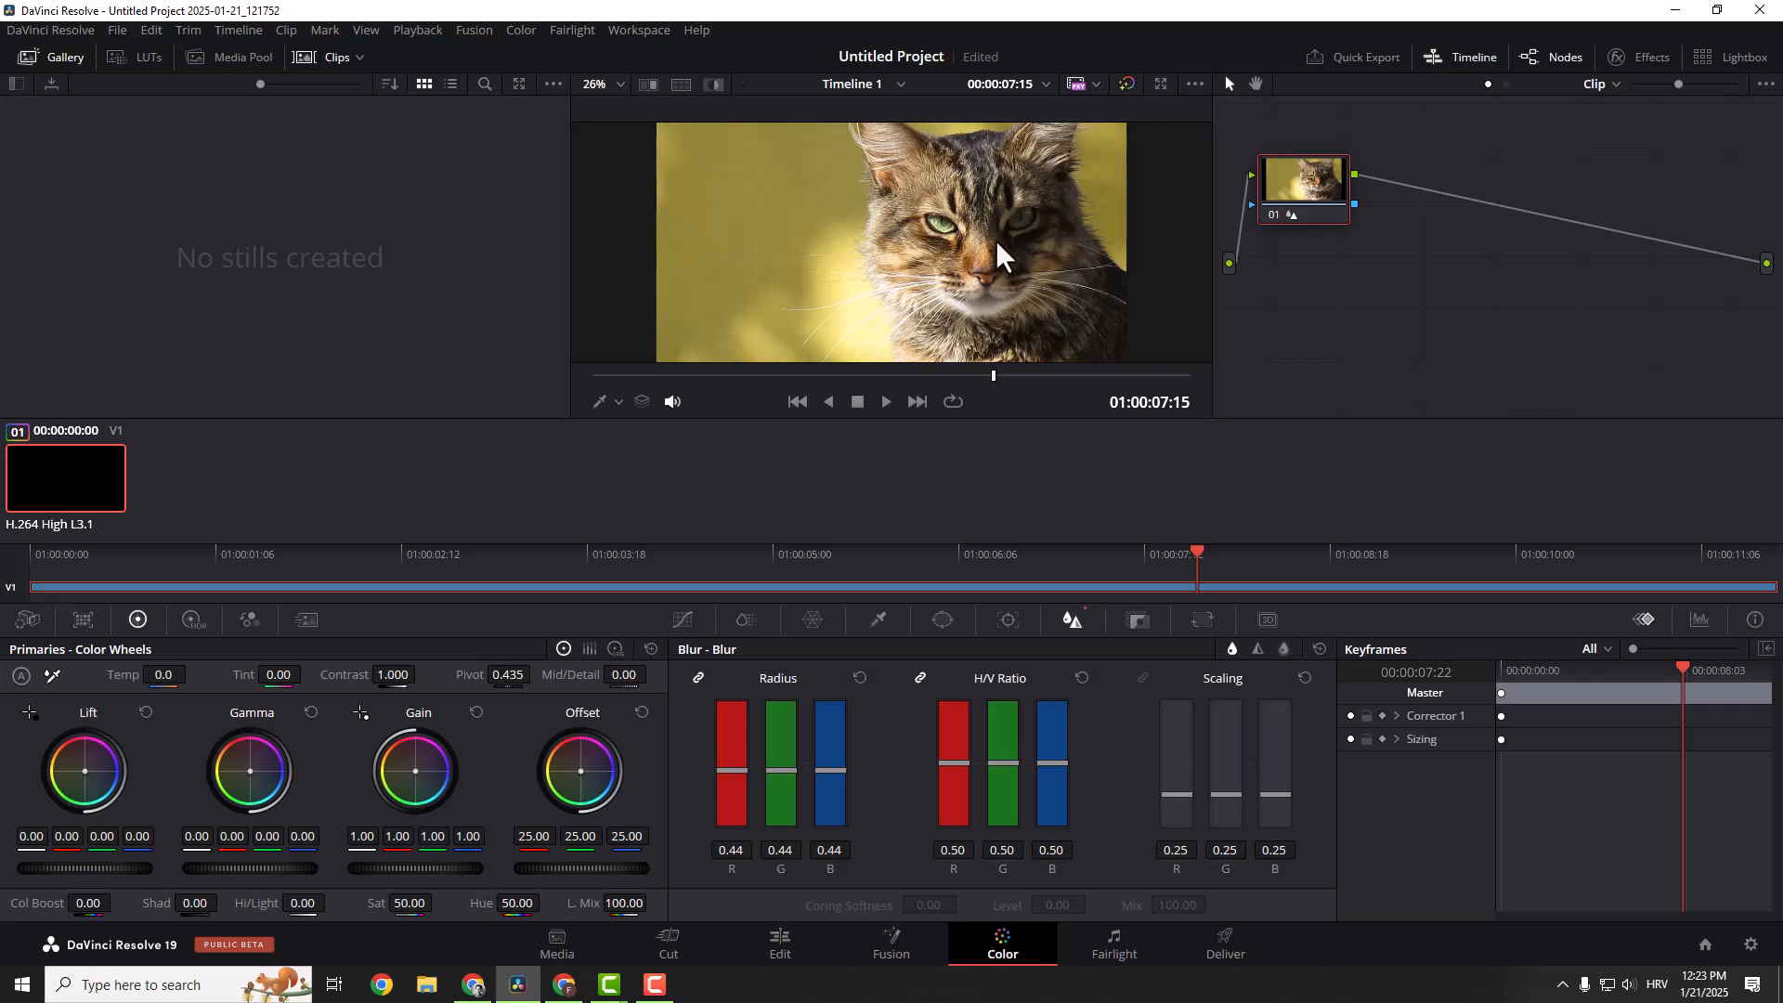
{"action": "mouse_move", "coordinate": [1000, 247]}
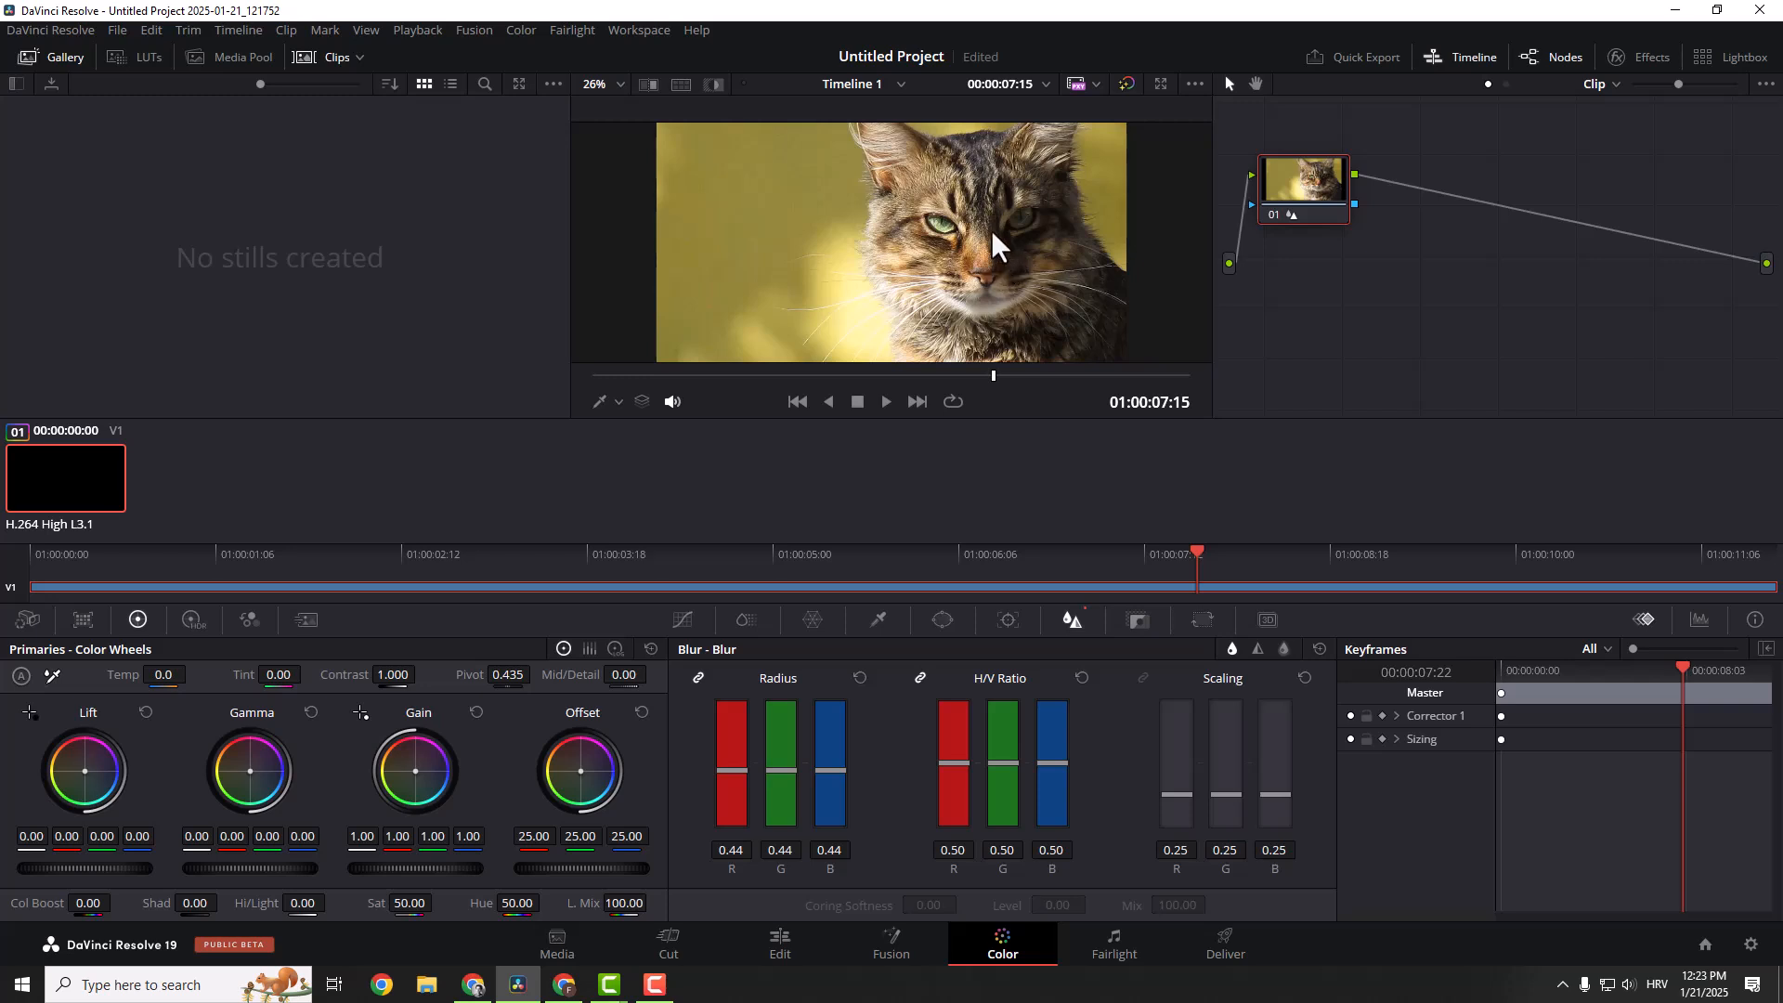
{"action": "mouse_move", "coordinate": [1041, 262]}
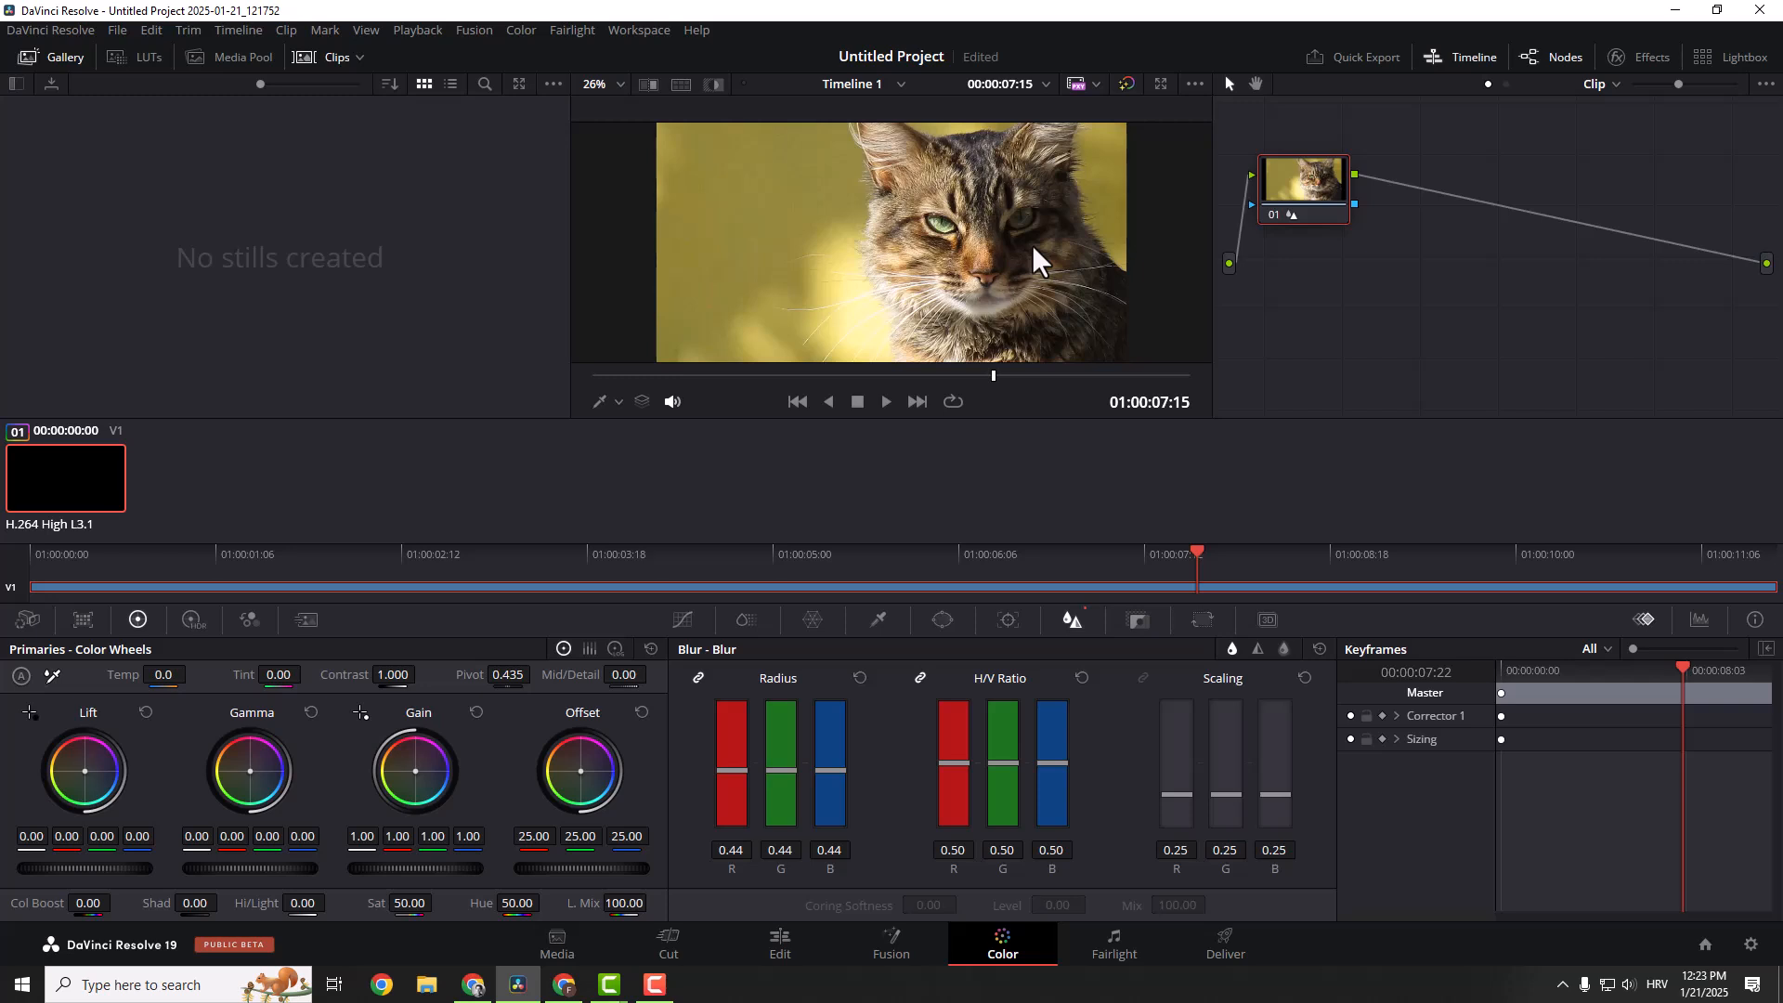